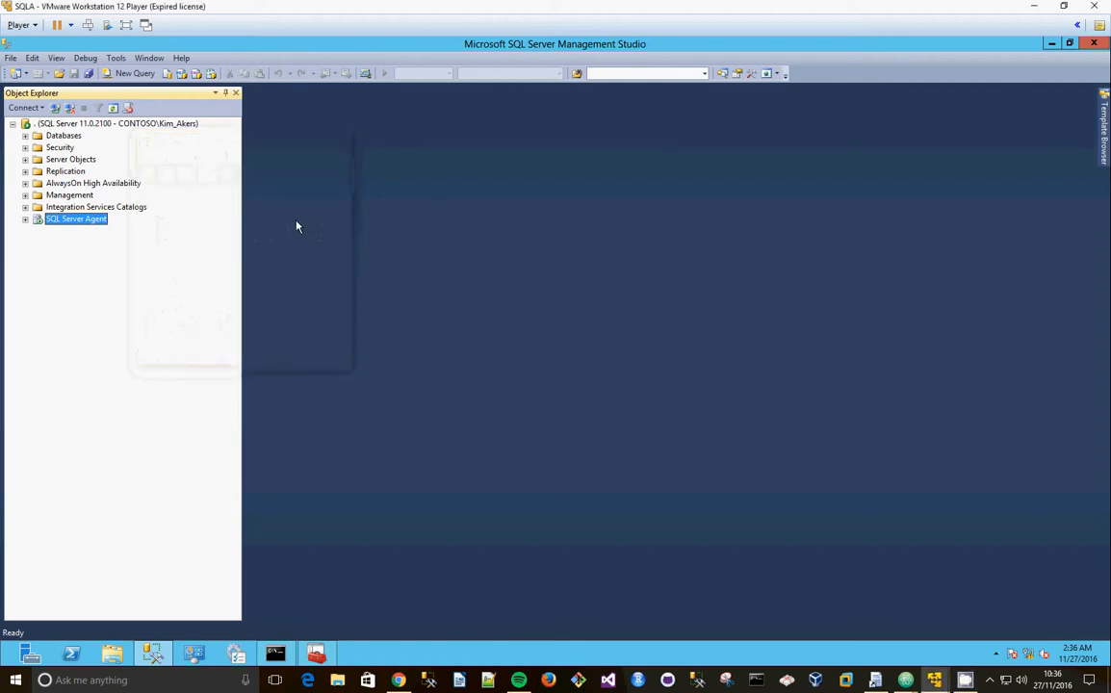
pyautogui.moveTo(329, 196)
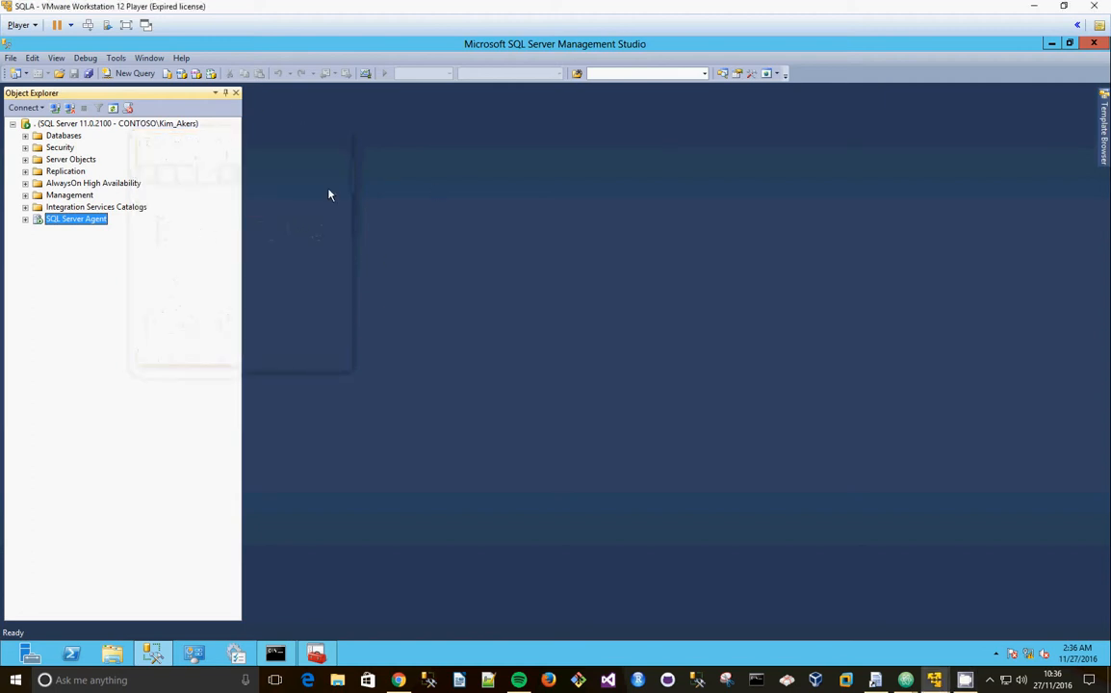
# - Start a new SQL Server Agent job from Object Explorer
pyautogui.click(23, 220)
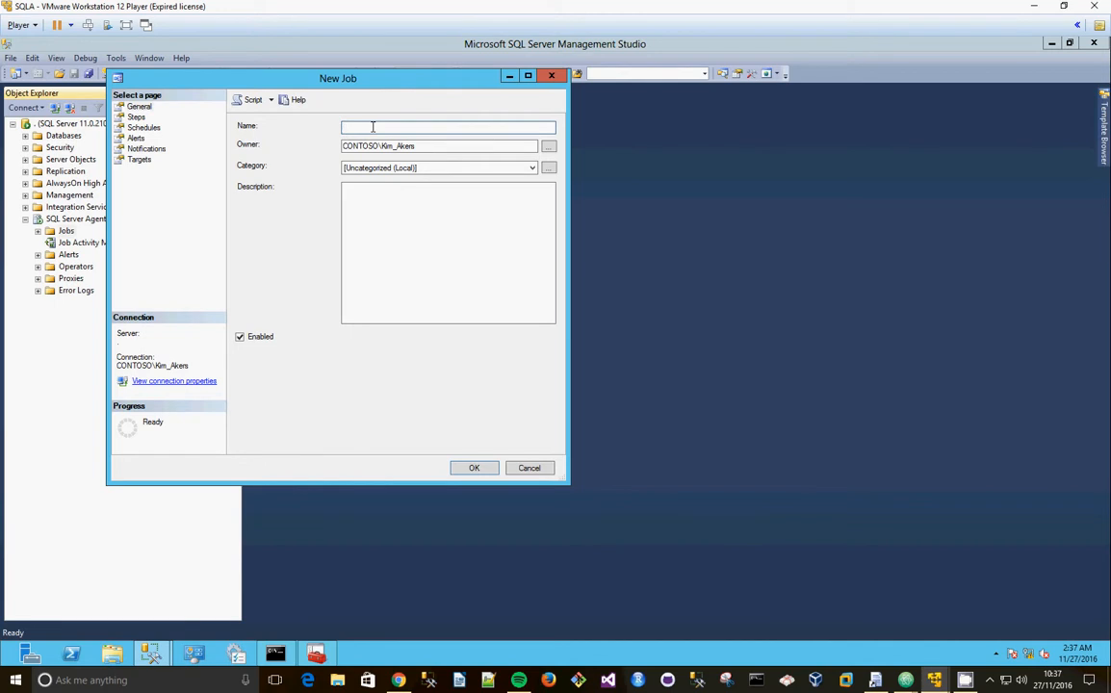
# - Name the job Job_Alpha, check its owner, and go to its Steps page
pyautogui.write('Job_Alpha')
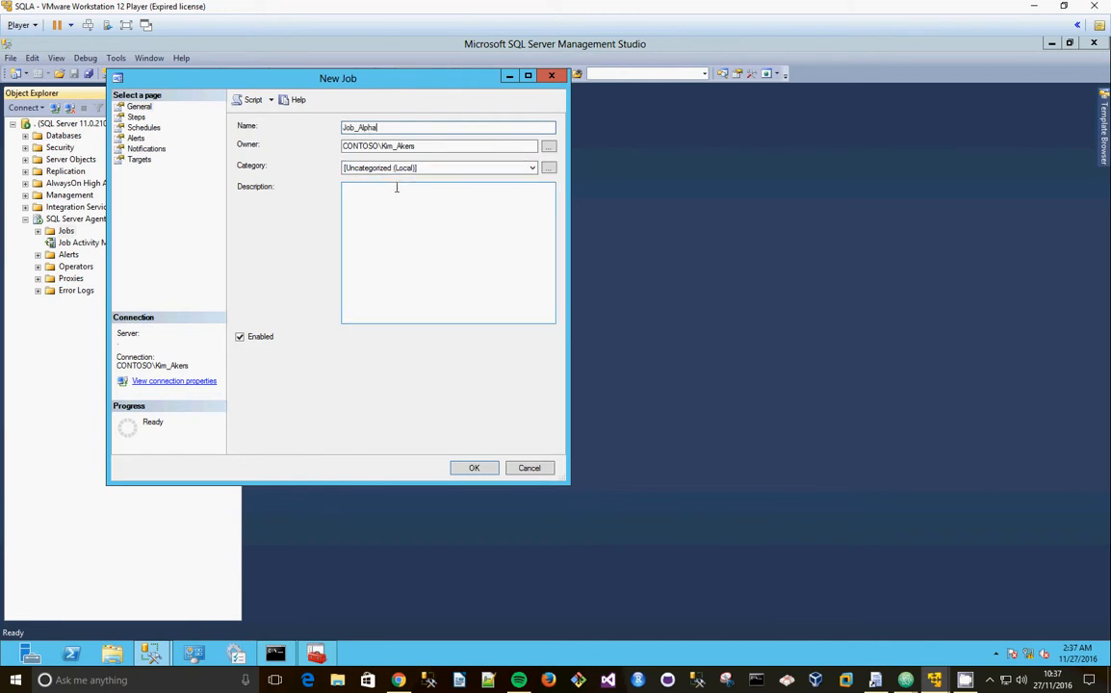
pyautogui.tripleClick(401, 146)
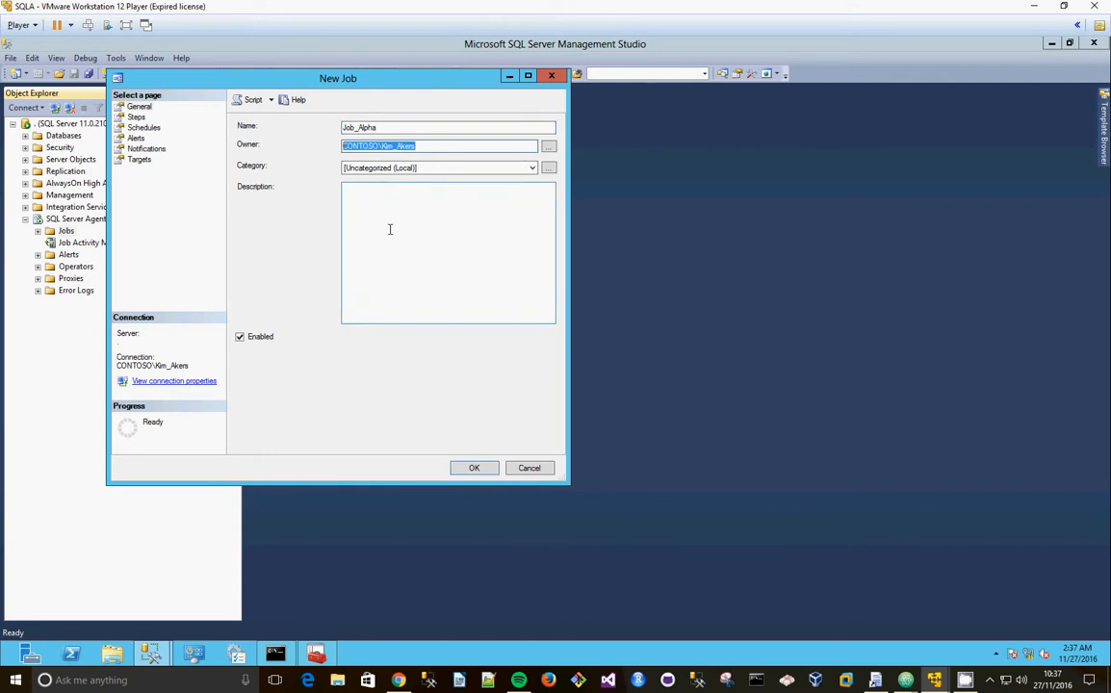
pyautogui.moveTo(408, 235)
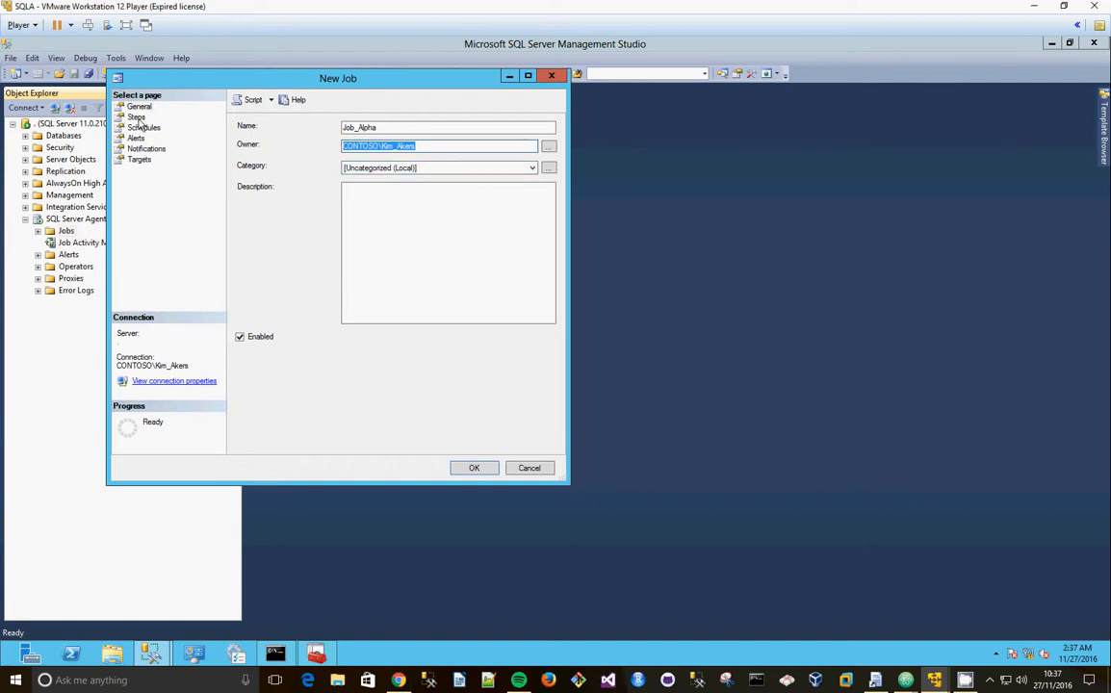
pyautogui.click(135, 115)
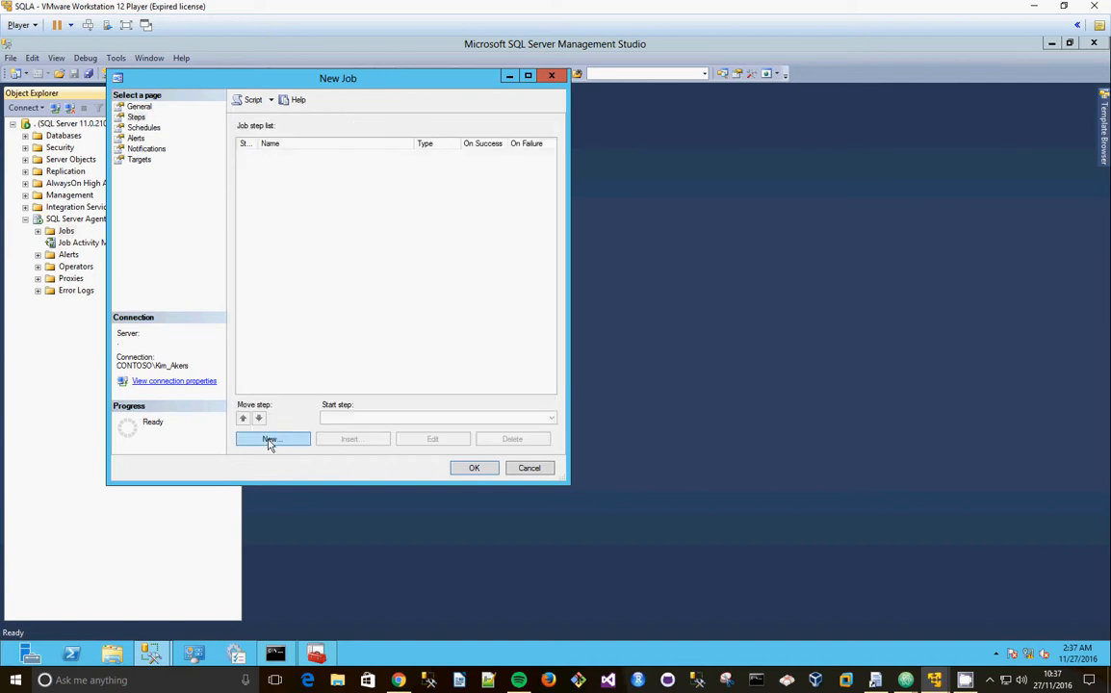
pyautogui.click(272, 439)
pyautogui.write('CleanFree')
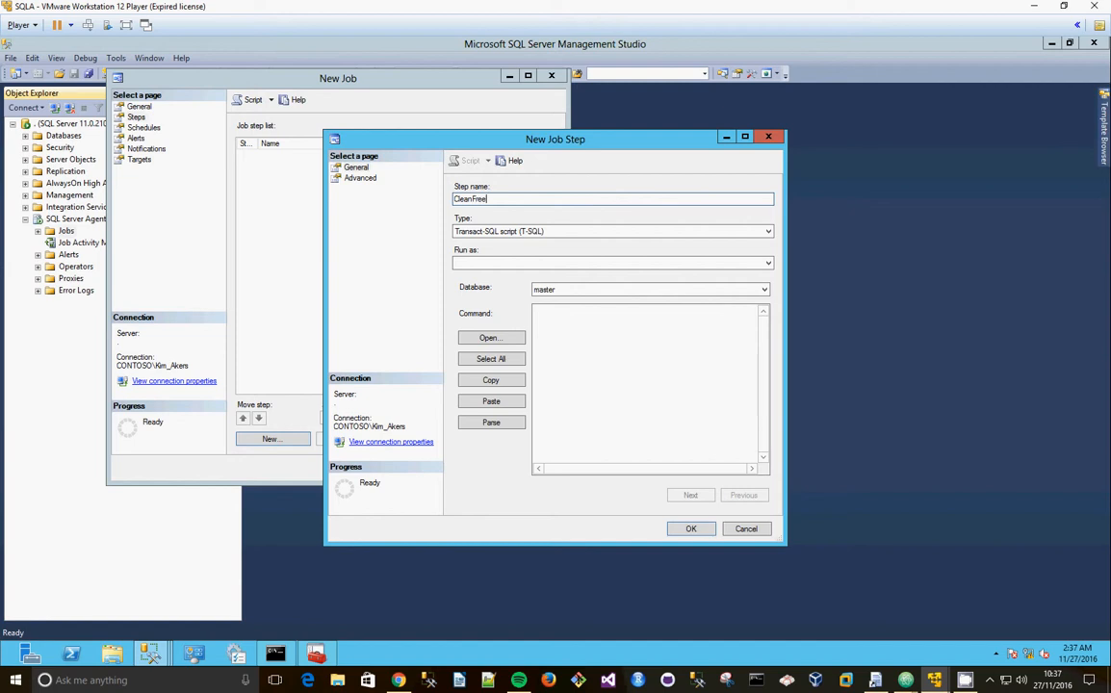
pyautogui.write('Space')
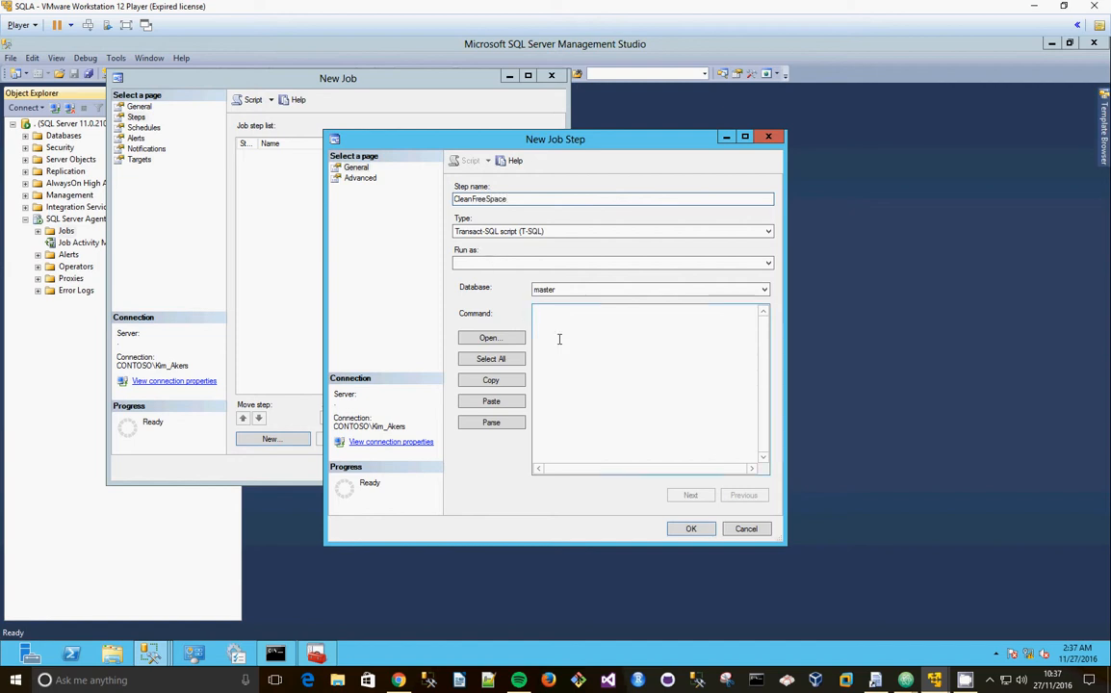
pyautogui.write('E')
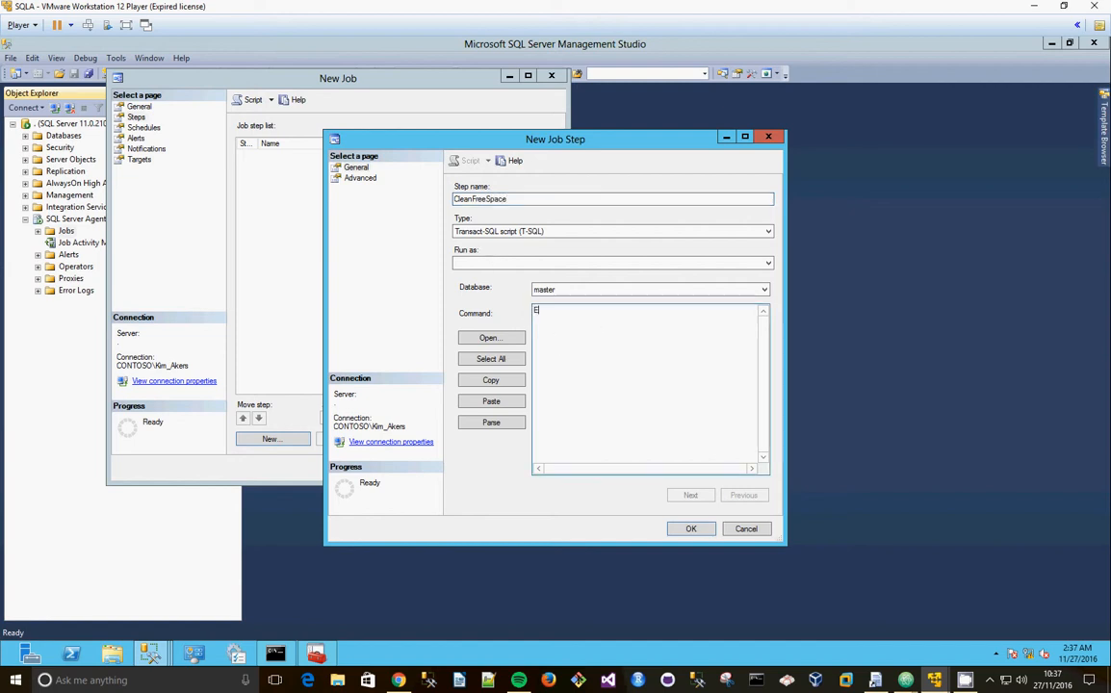
pyautogui.write('XEC sp_clean_db')
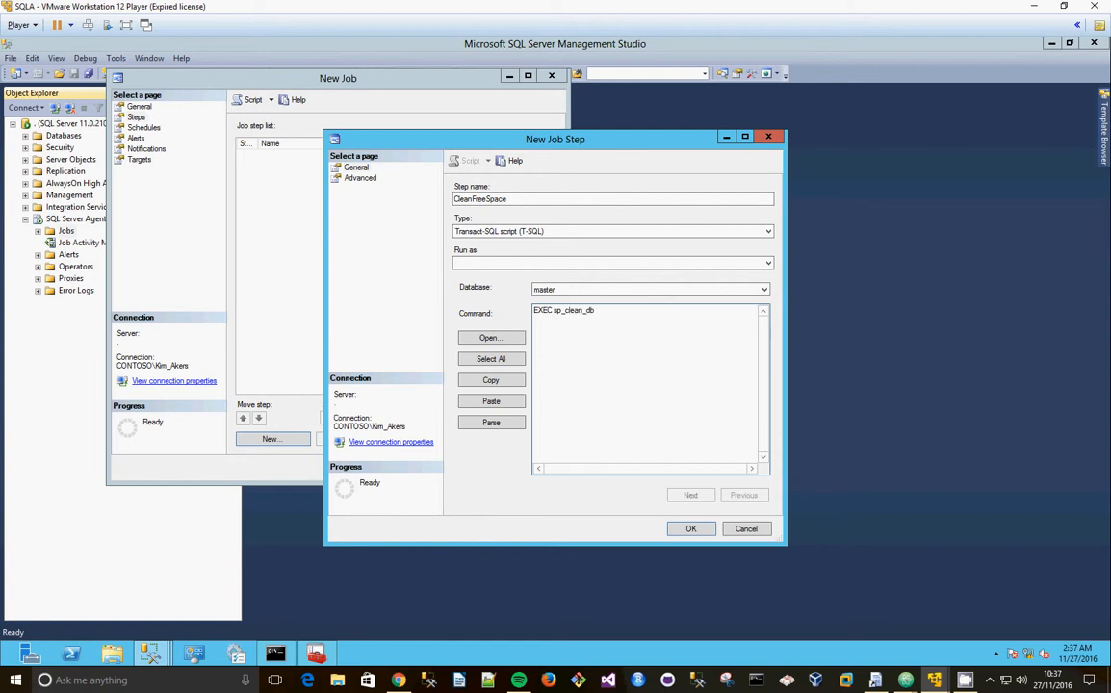
pyautogui.write('_free_Spa')
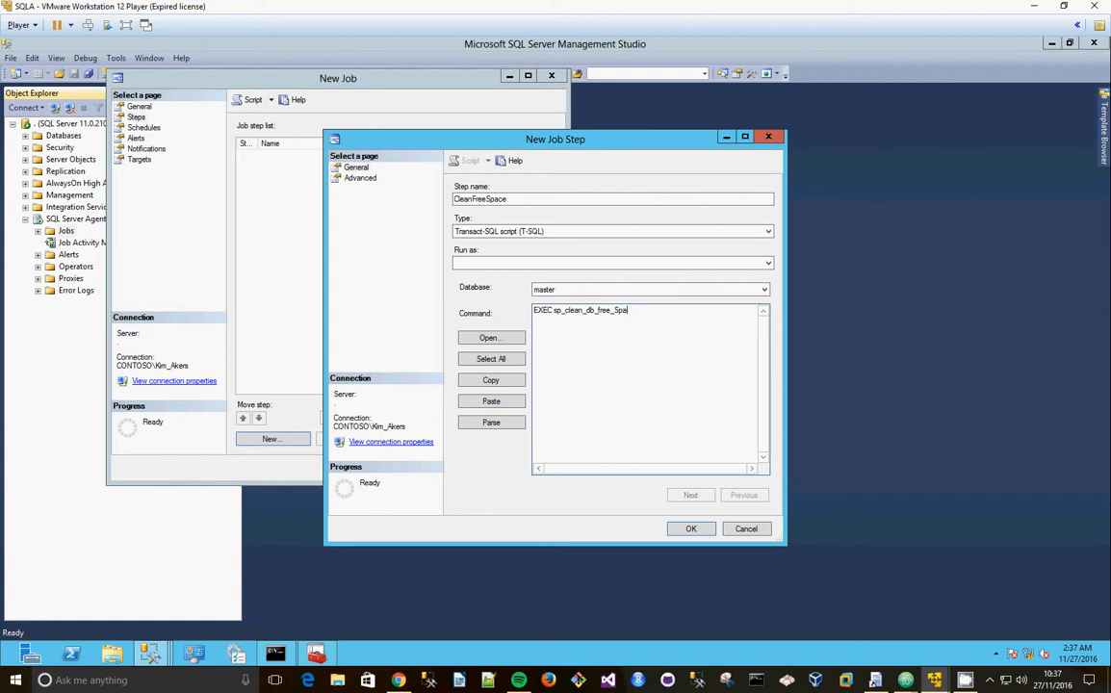
pyautogui.write('ce')
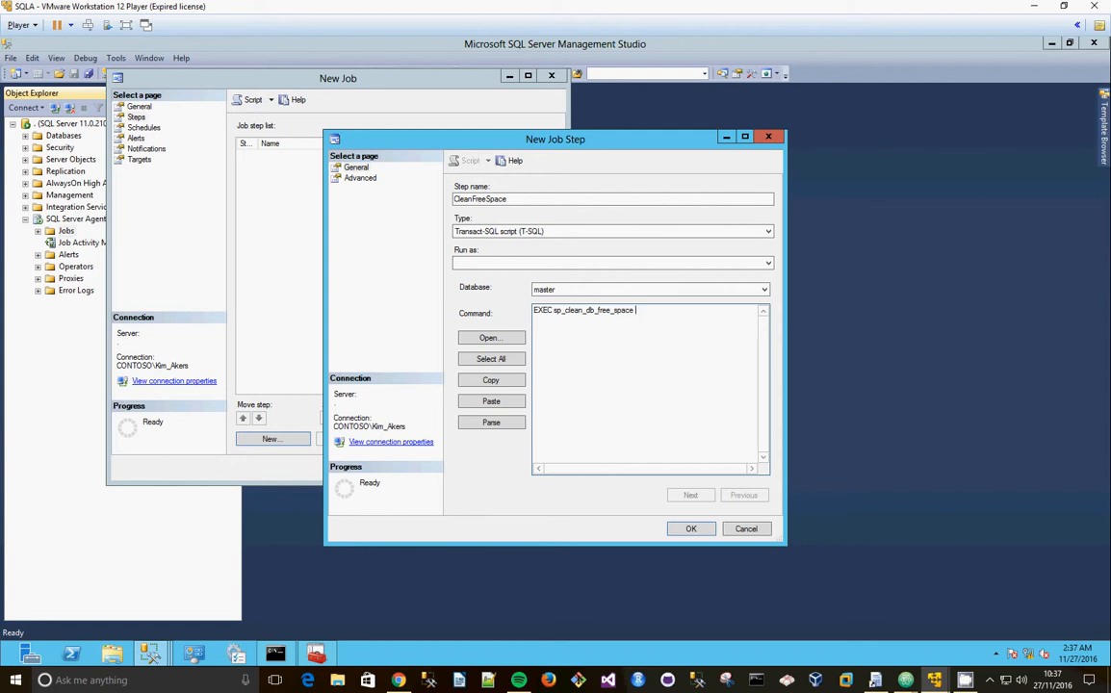
pyautogui.write('"Dbname')
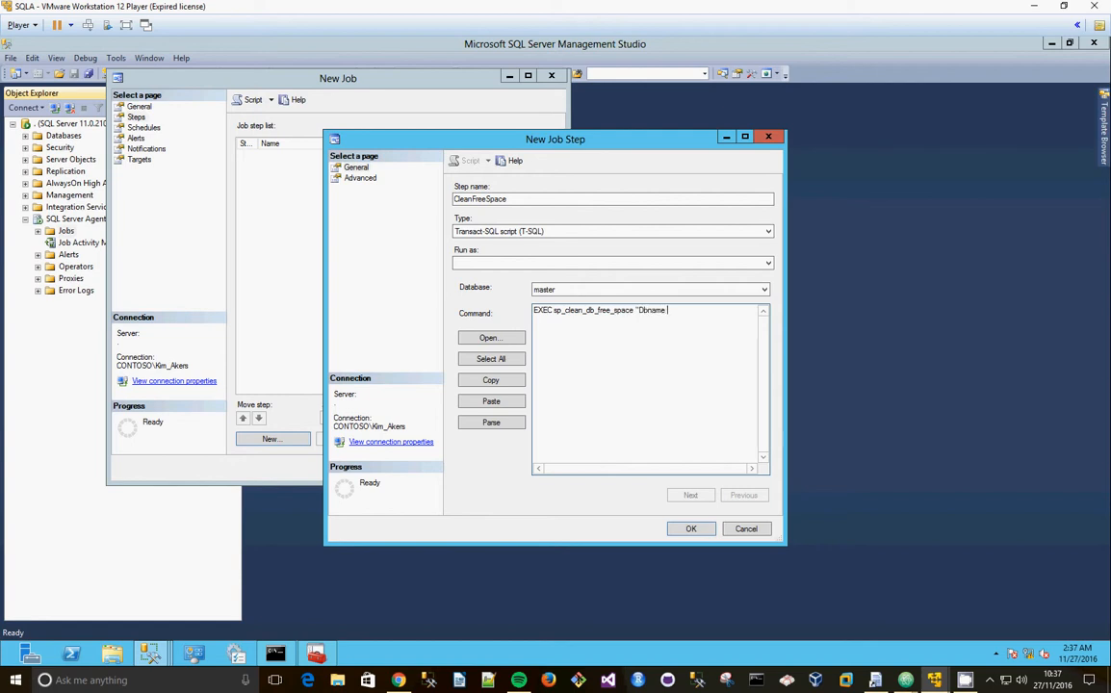
pyautogui.write('= [Adventu')
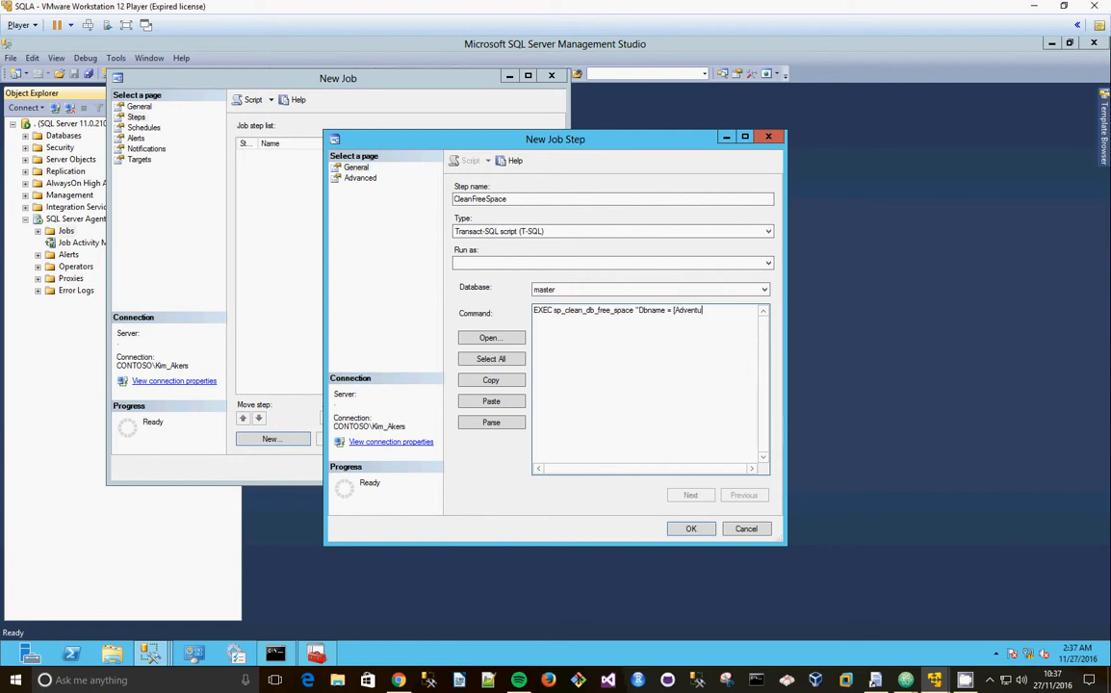
pyautogui.write('reWorks2012]')
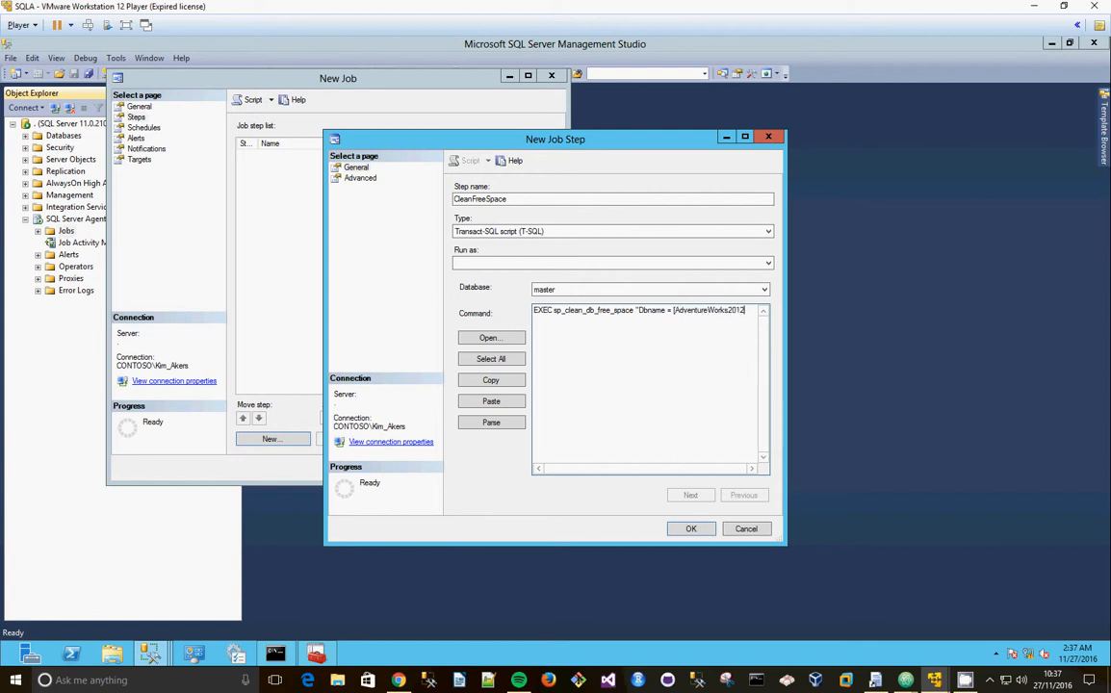
pyautogui.write(';')
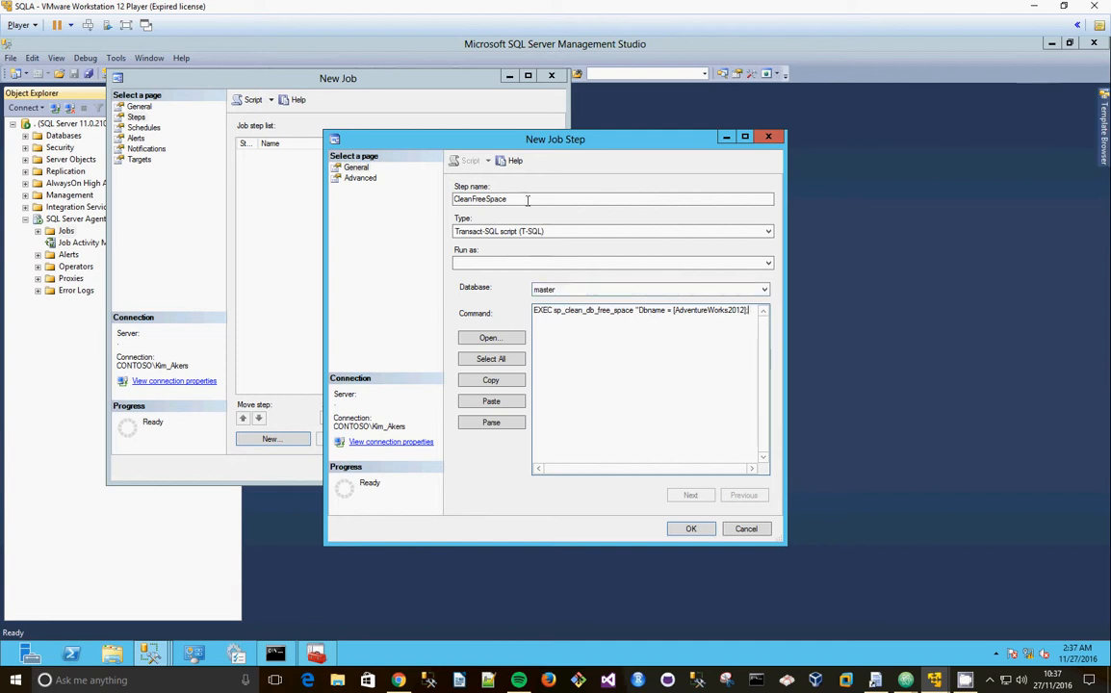
pyautogui.write('AW')
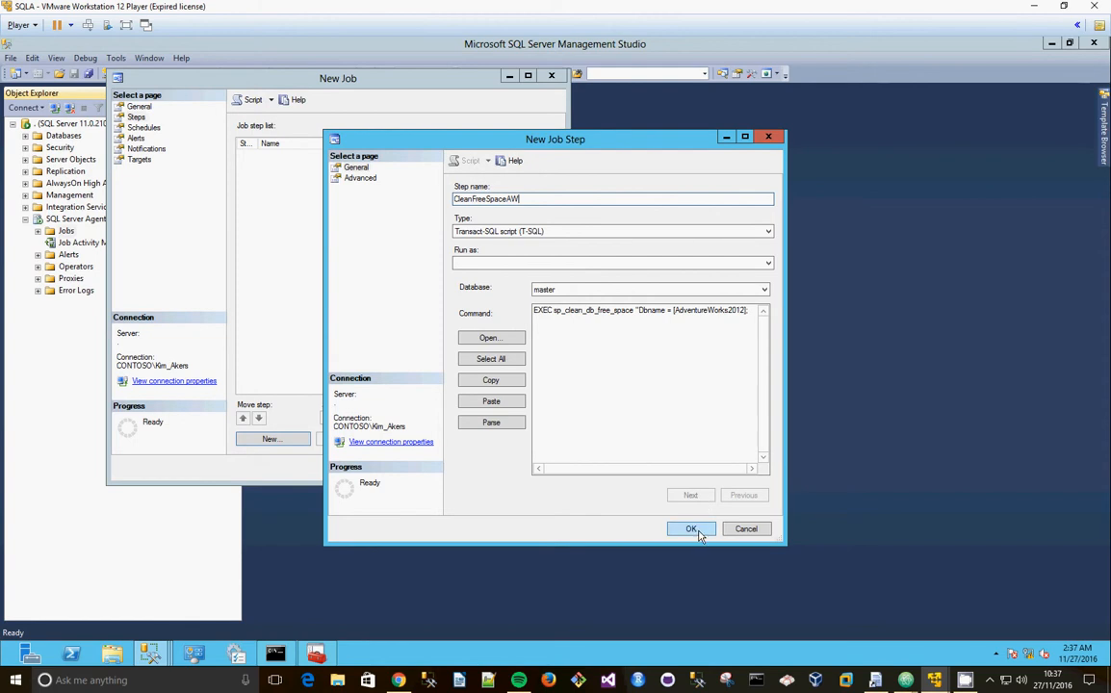
pyautogui.click(691, 527)
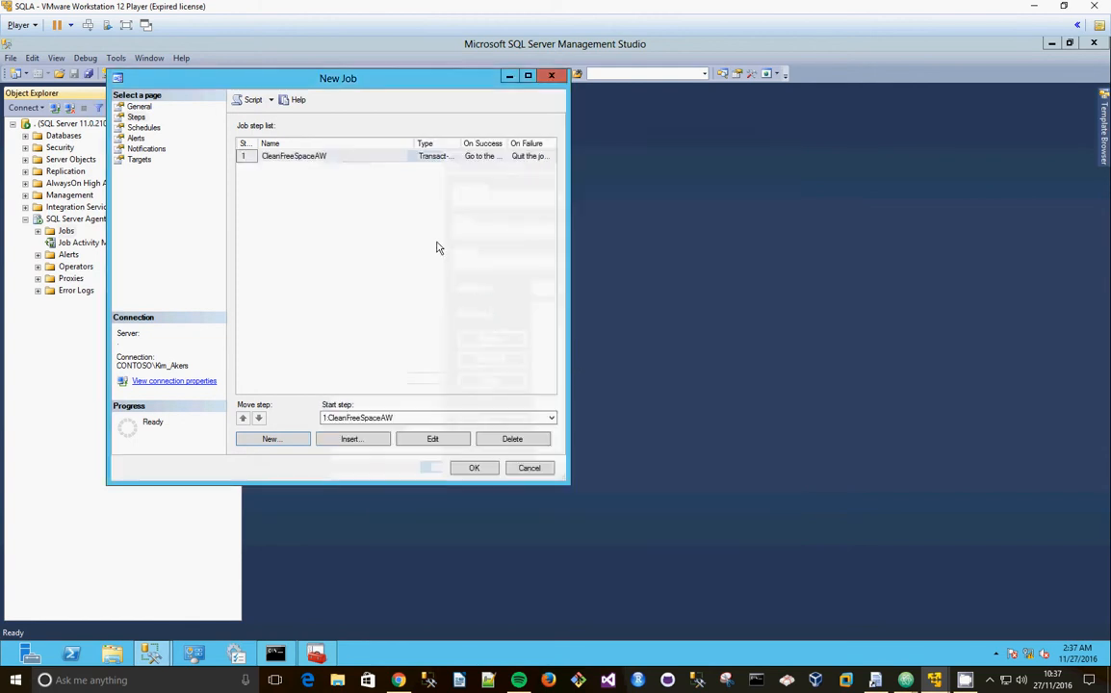
# - Add a second T-SQL step ServerDiagnostics running EXEC sp_Server_Diagnostics on master
pyautogui.click(271, 439)
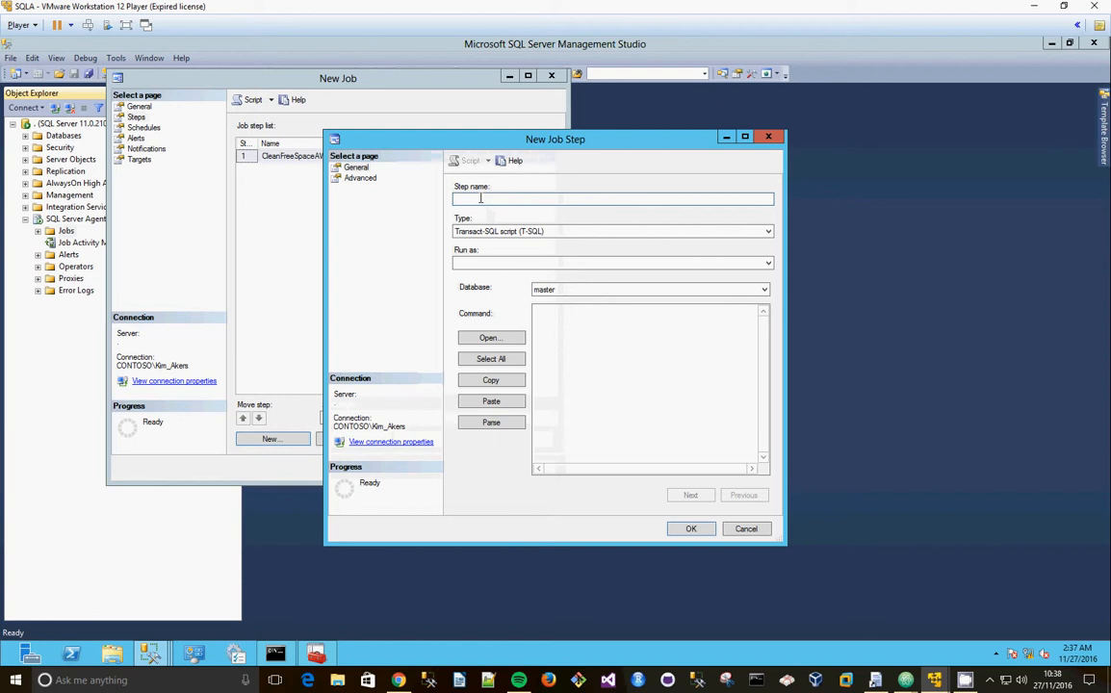
pyautogui.write('Seev')
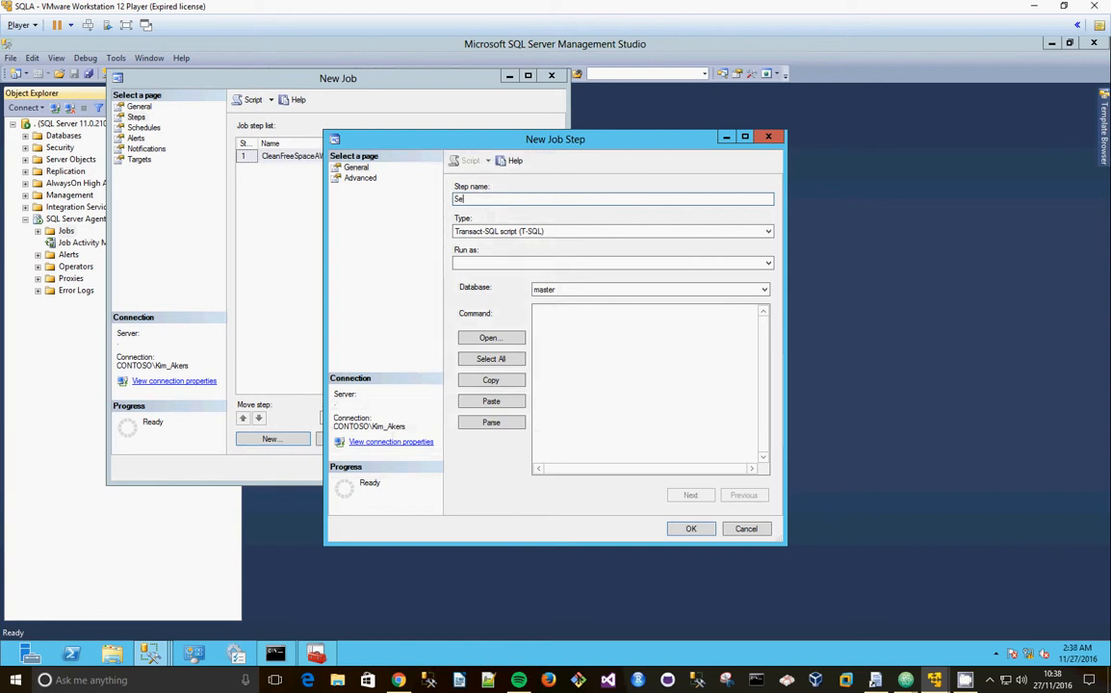
pyautogui.write('ServerDiagnostics')
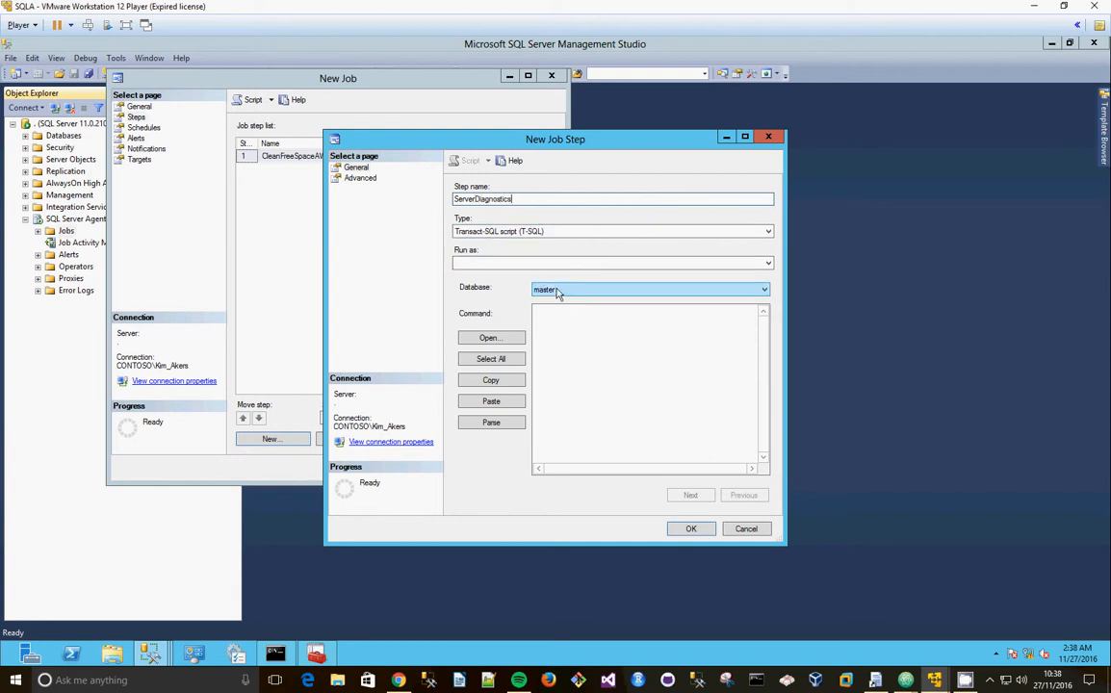
pyautogui.write('EXEC sp_')
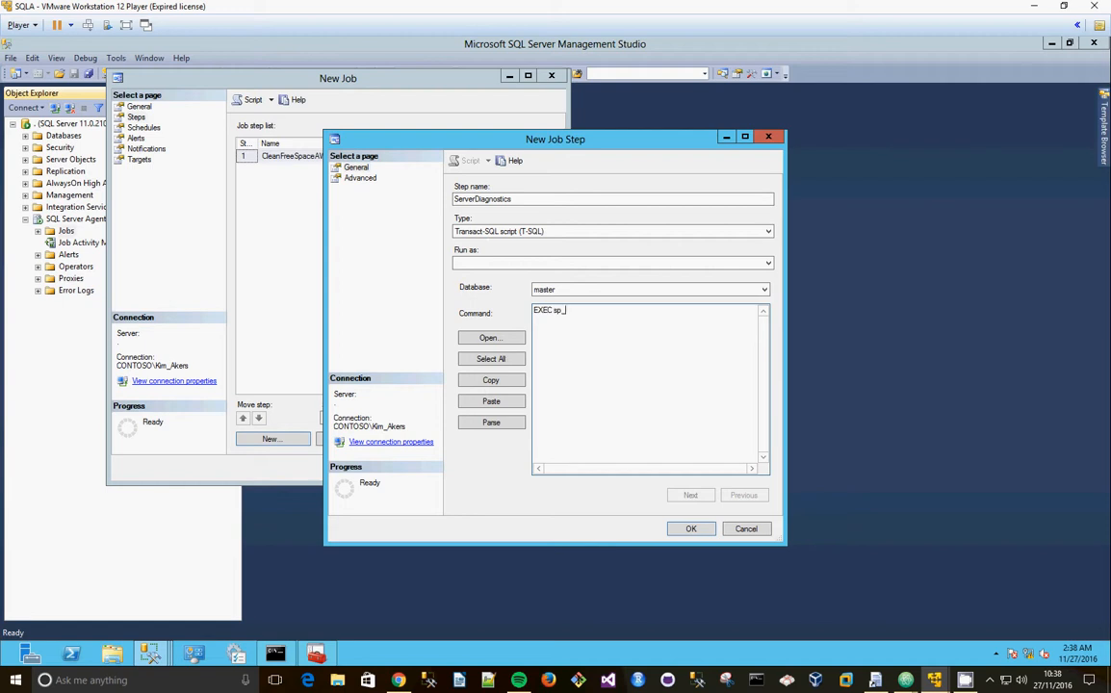
pyautogui.write('Server_Diagnostics')
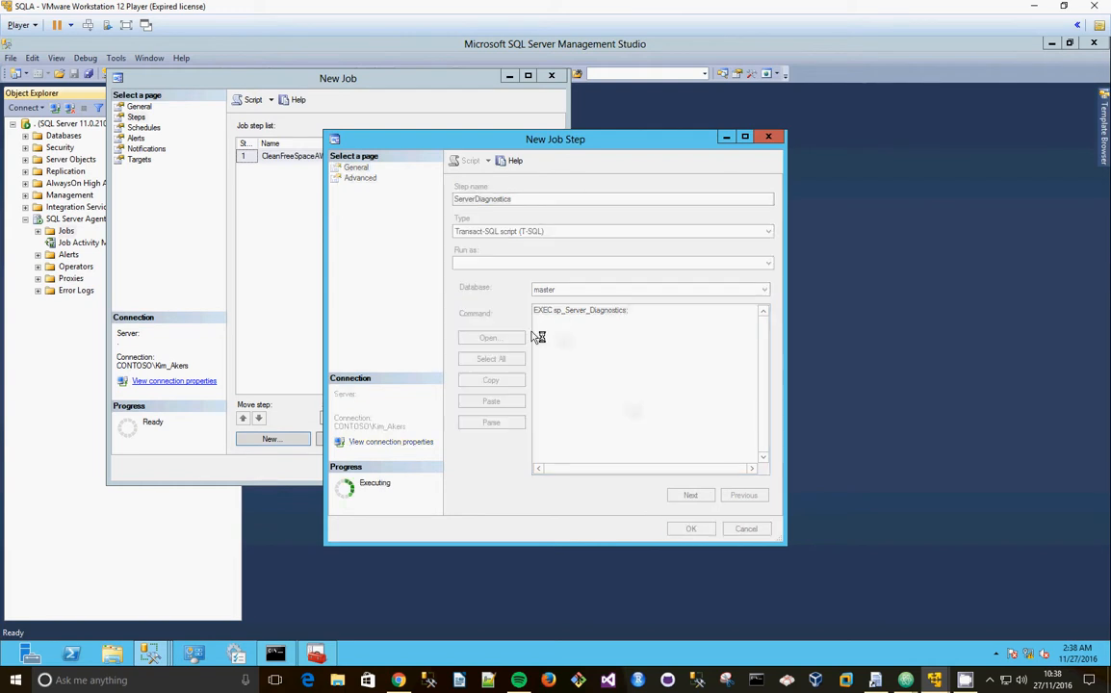
pyautogui.click(689, 527)
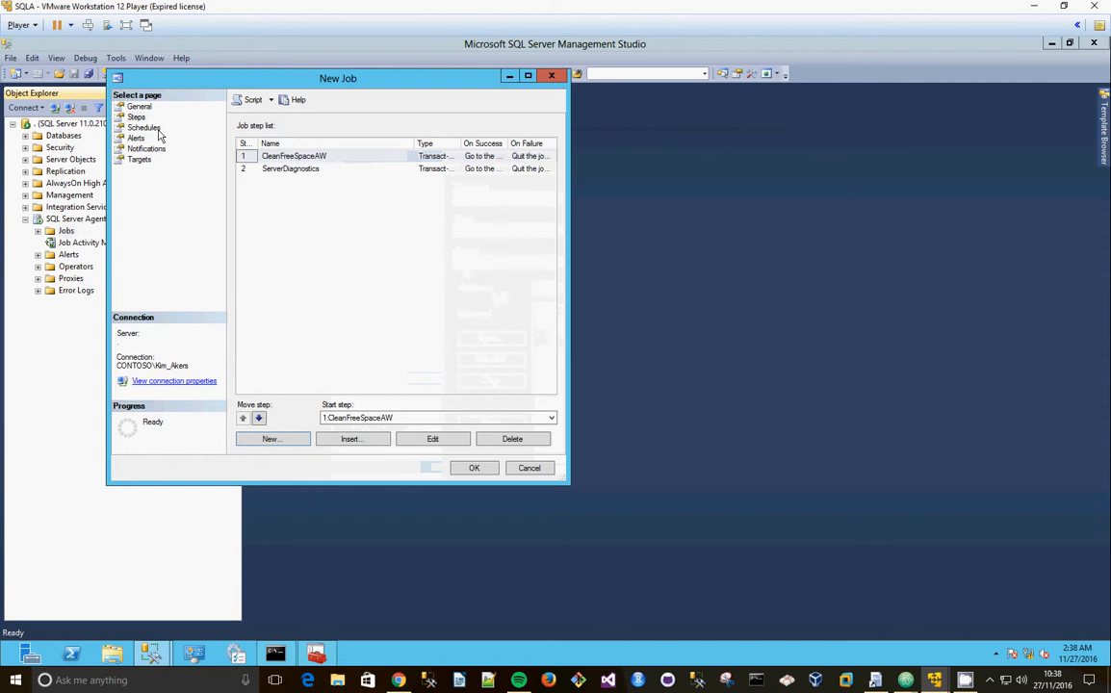
# - Go to the job's Schedules page and begin a new schedule
pyautogui.click(142, 127)
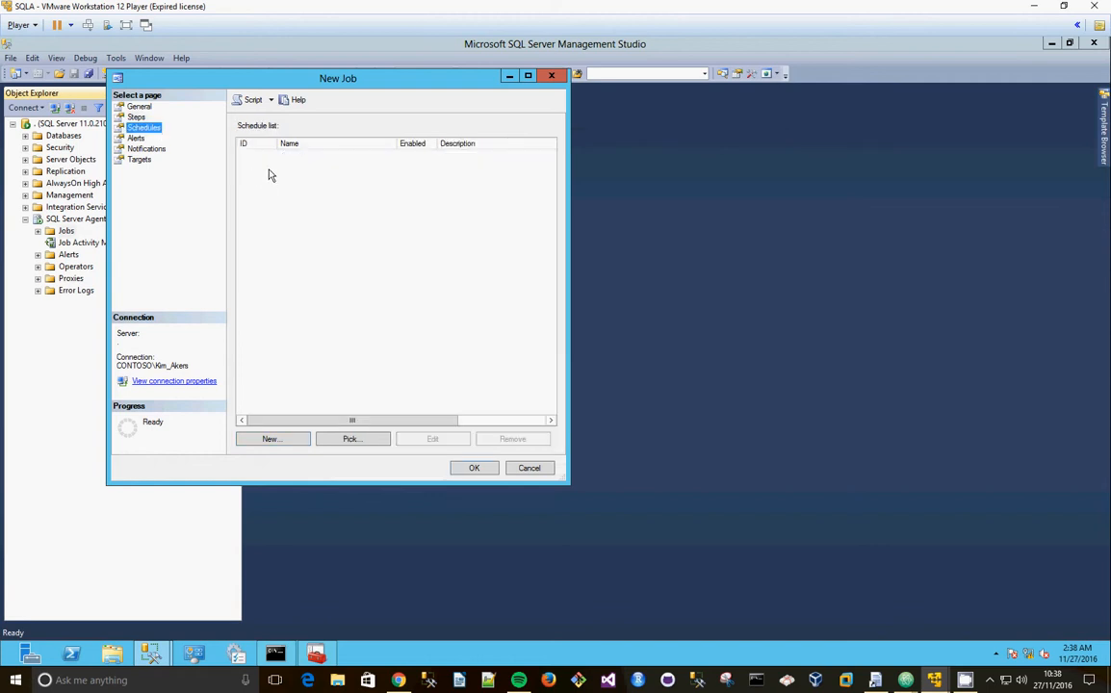
pyautogui.moveTo(296, 397)
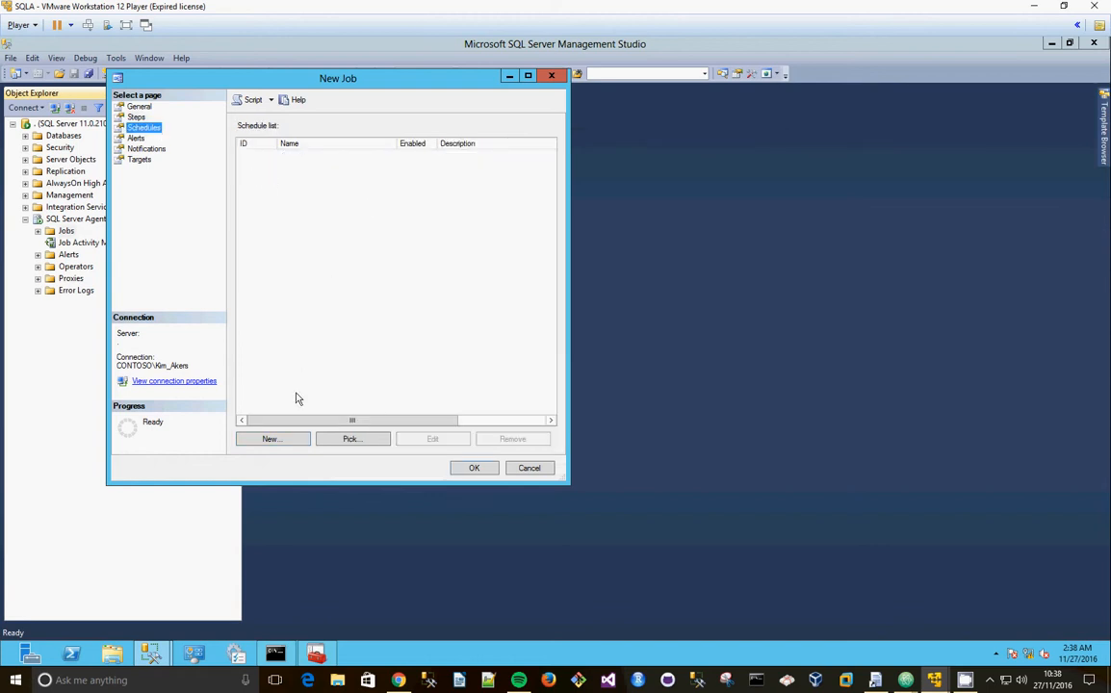
pyautogui.click(272, 438)
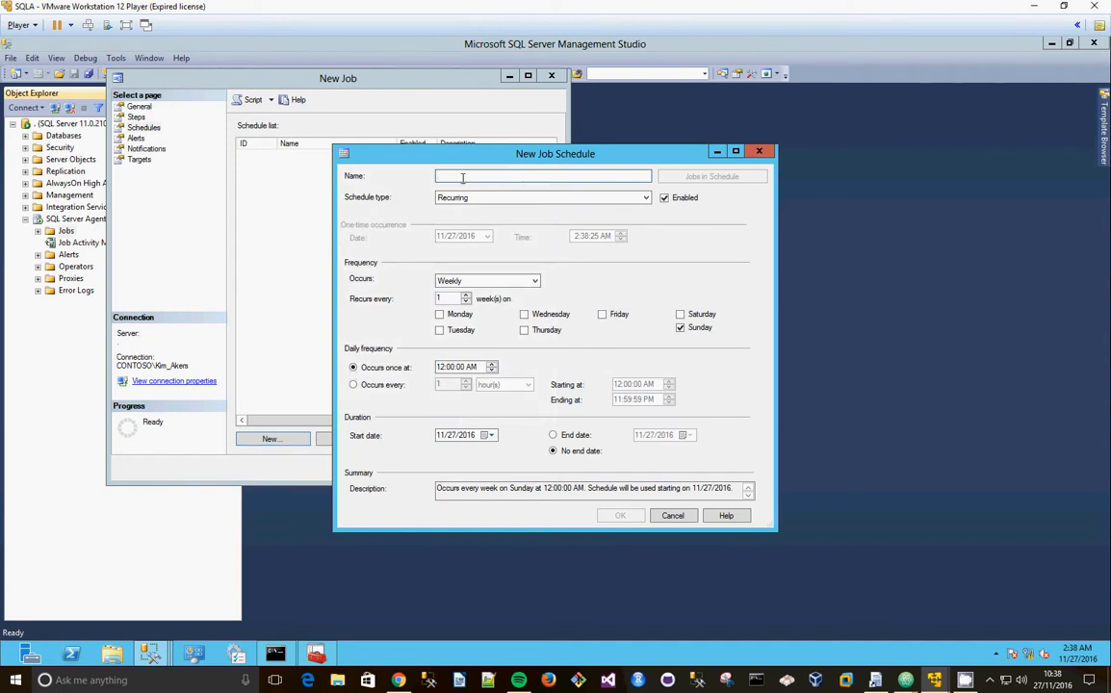
# - Create a recurring schedule Sundays running weekly on Sunday at 1:00:00 AM
pyautogui.write('Once')
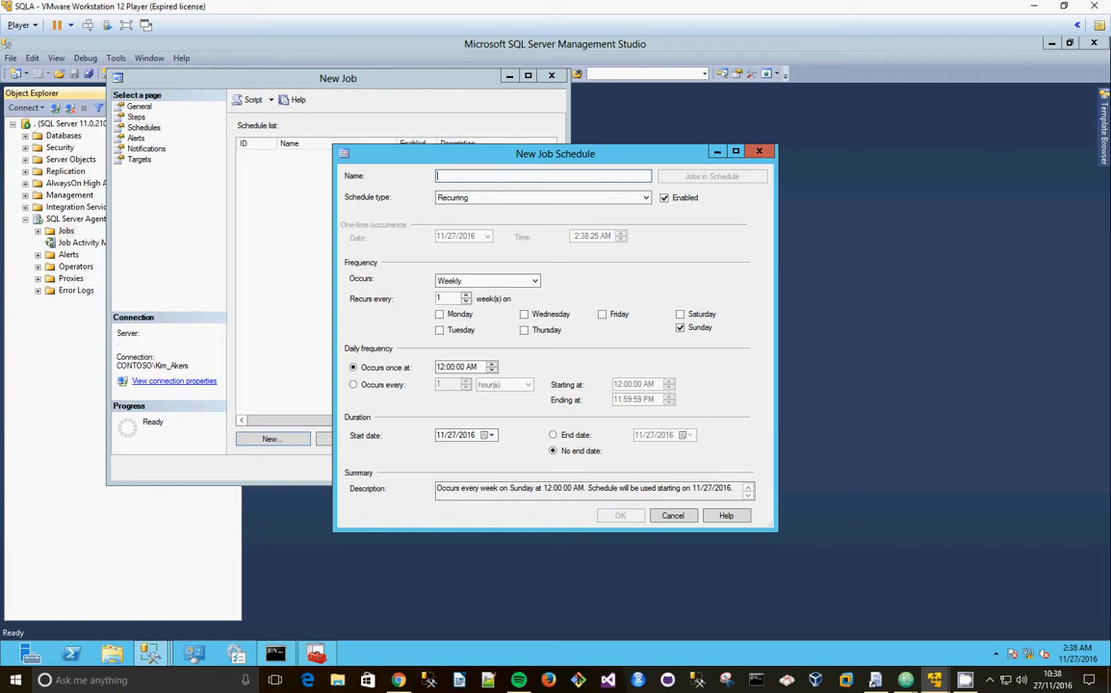
pyautogui.write('Sundays')
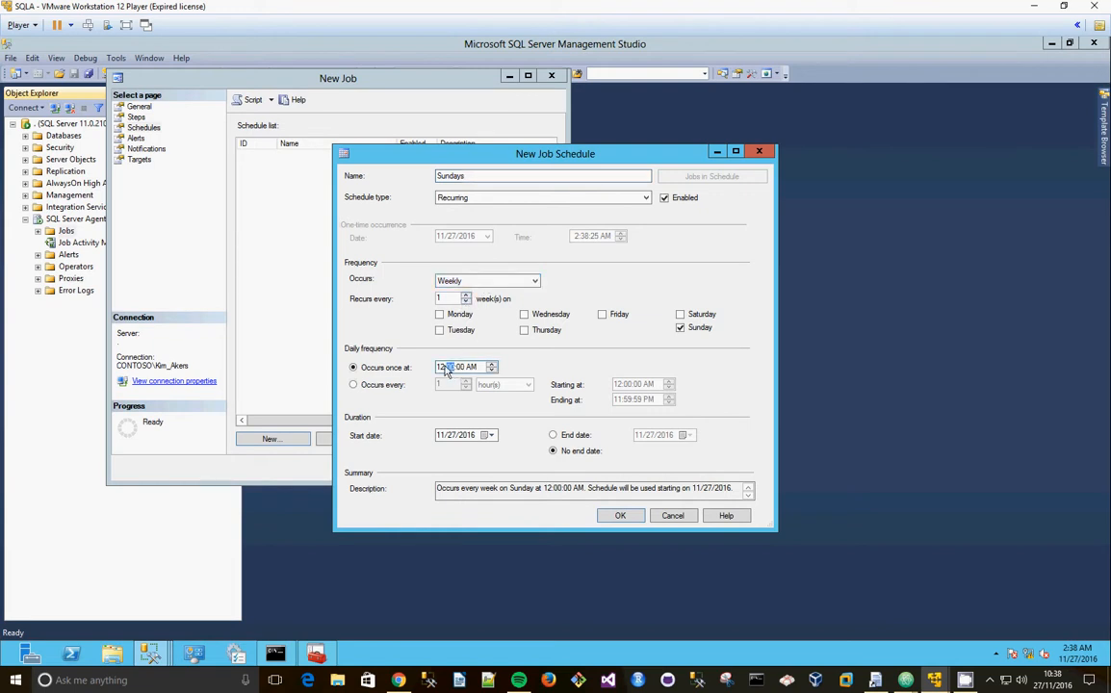
pyautogui.click(494, 364)
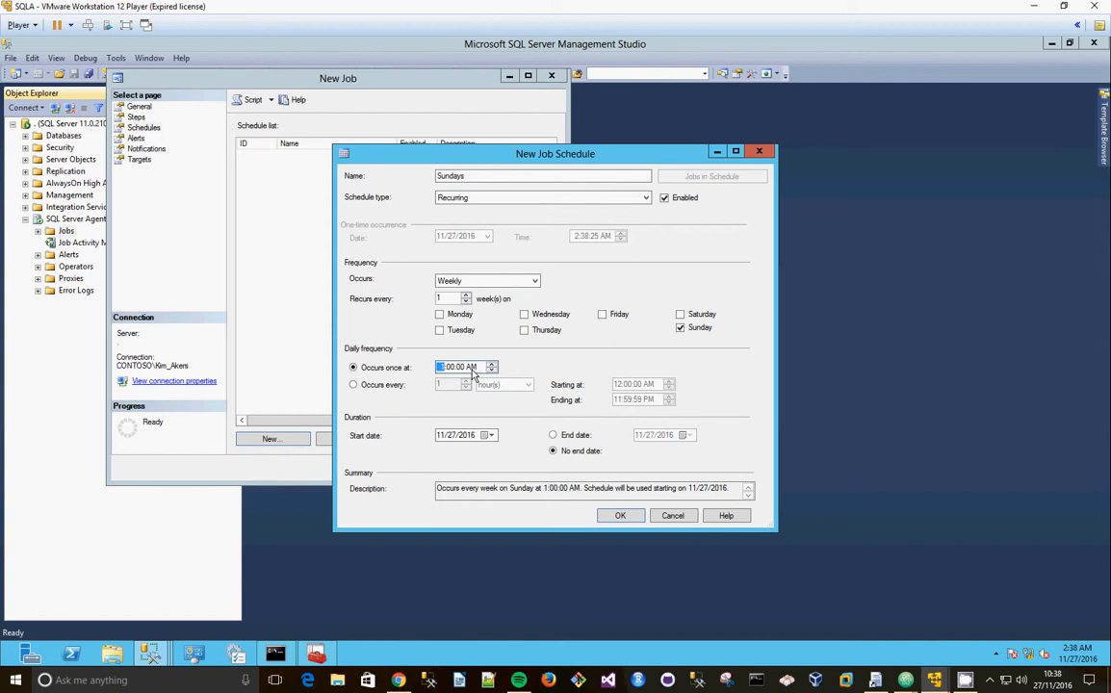
pyautogui.moveTo(441, 399)
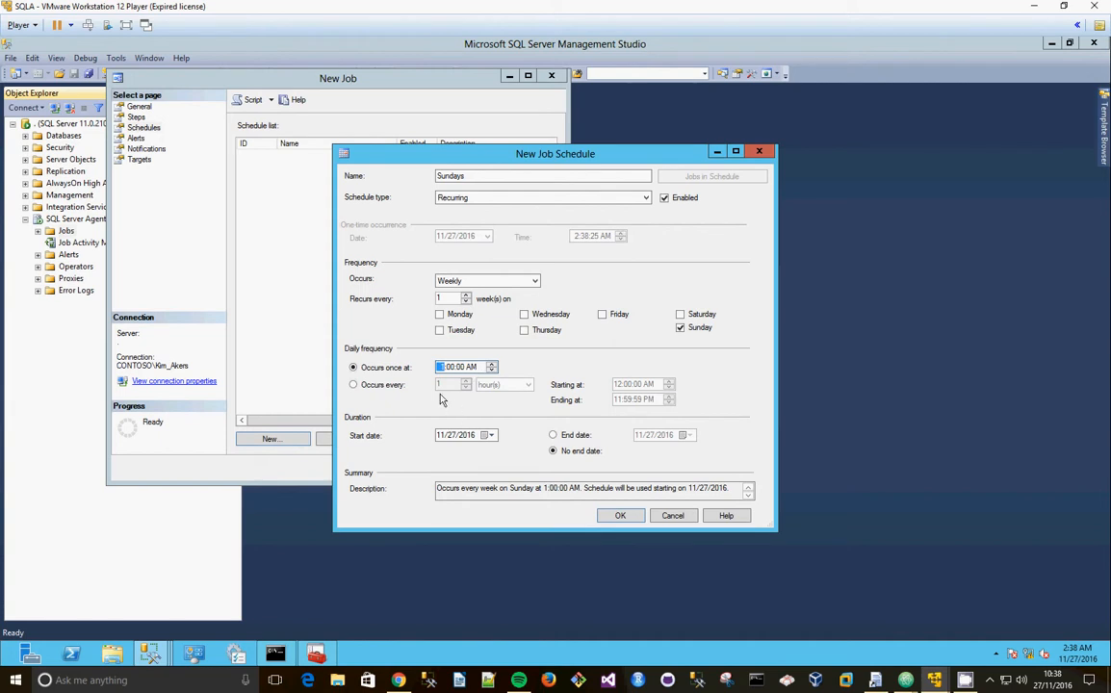
pyautogui.moveTo(462, 350)
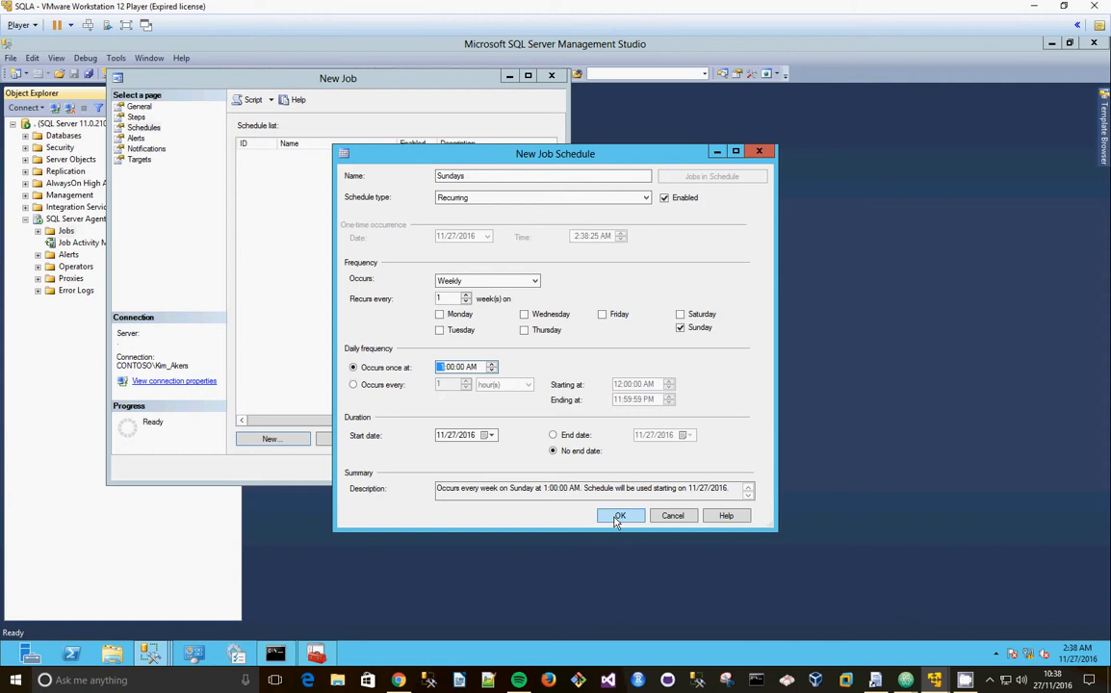
pyautogui.click(620, 516)
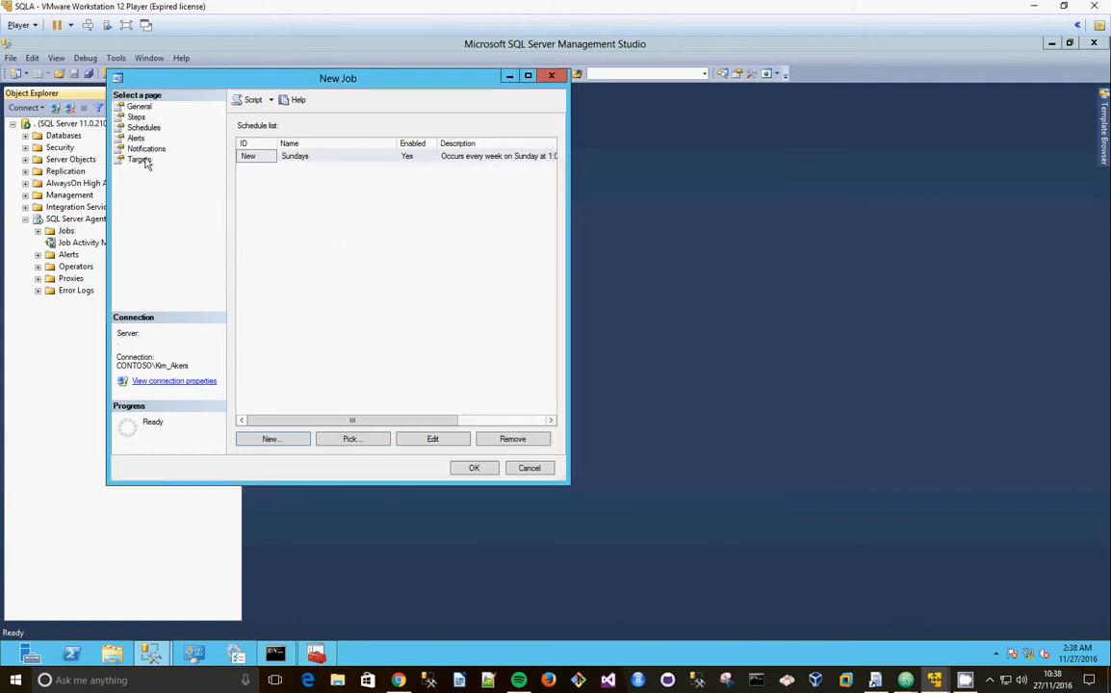
# - Review the Targets, Schedules and Steps pages, ending on the Notifications page
pyautogui.click(139, 159)
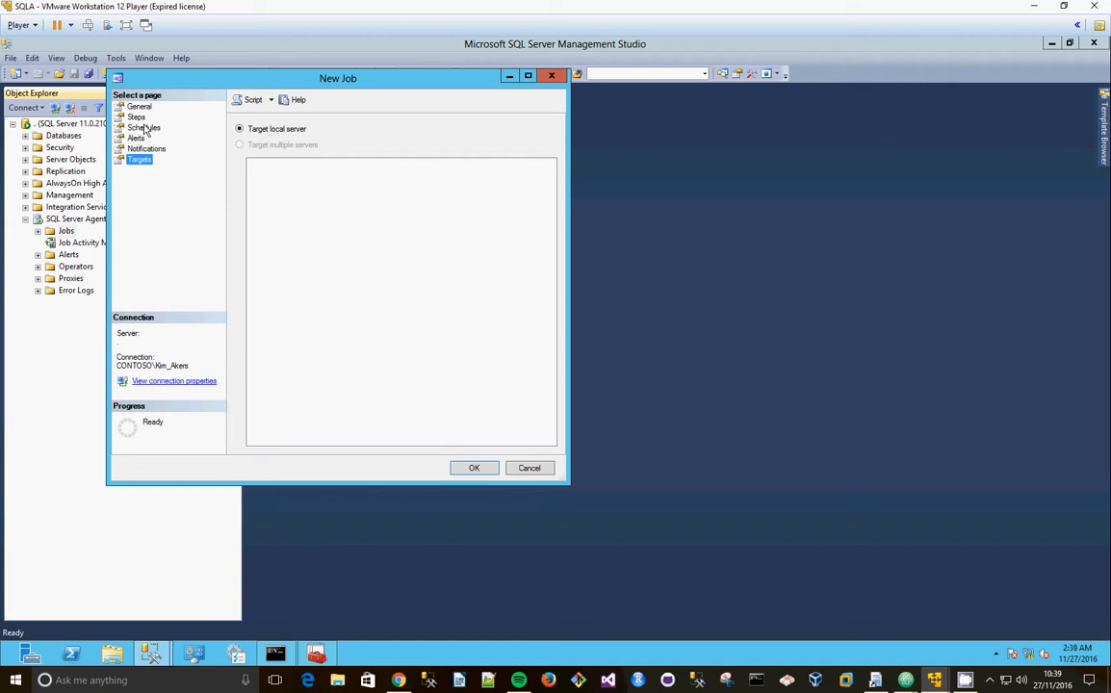
pyautogui.click(143, 127)
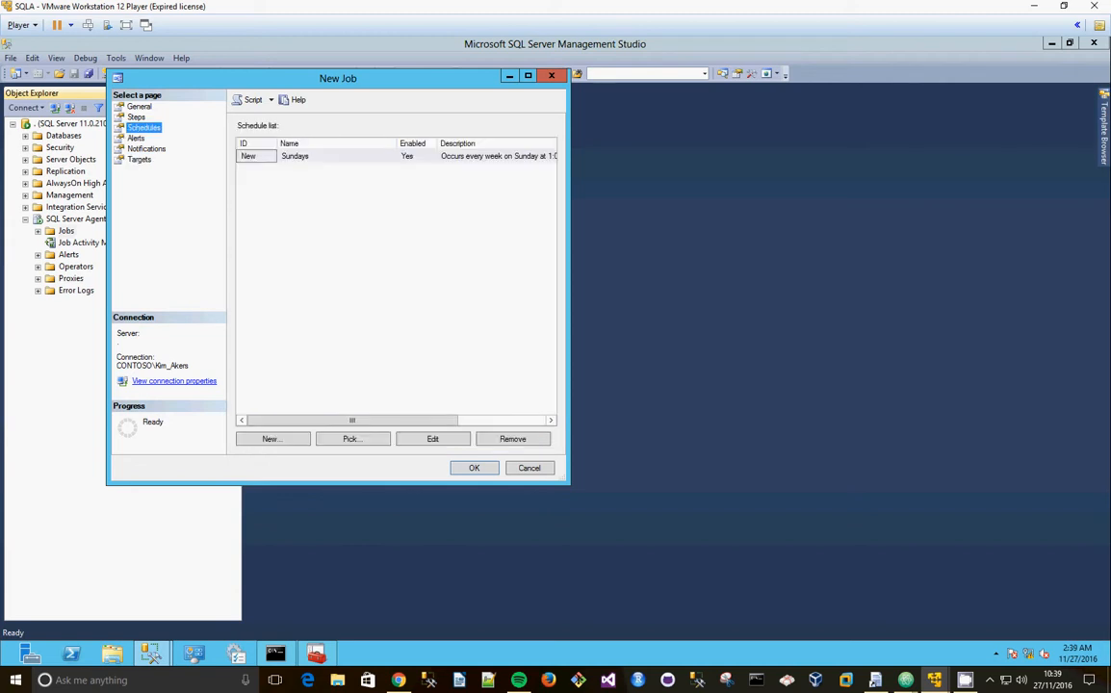
pyautogui.click(135, 118)
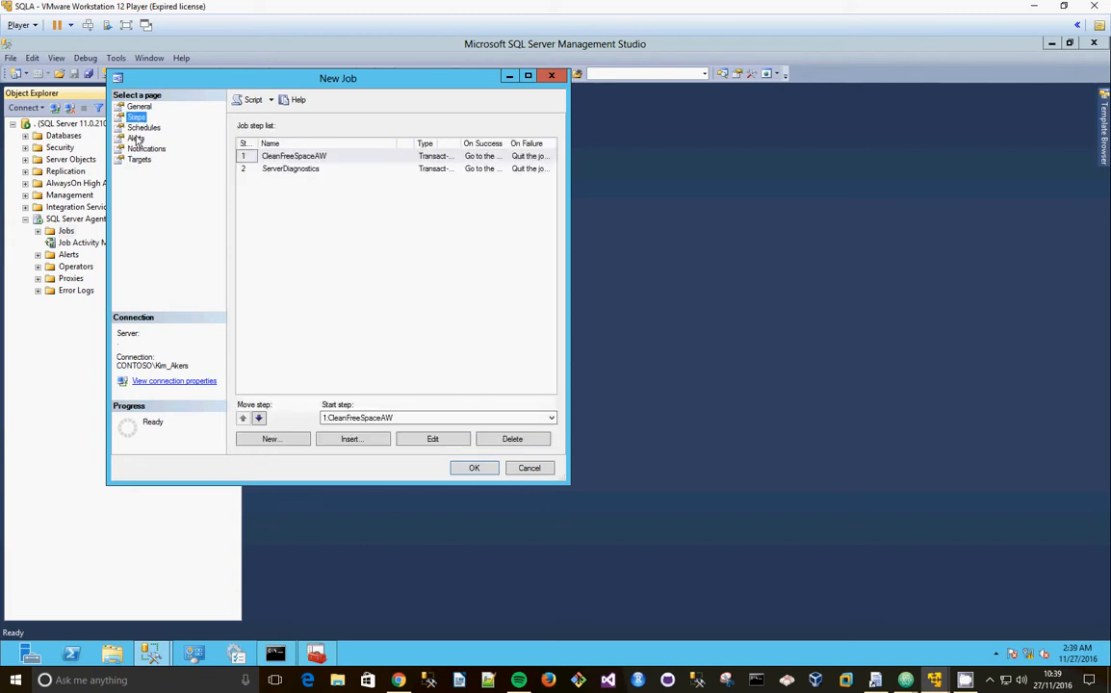
pyautogui.click(147, 148)
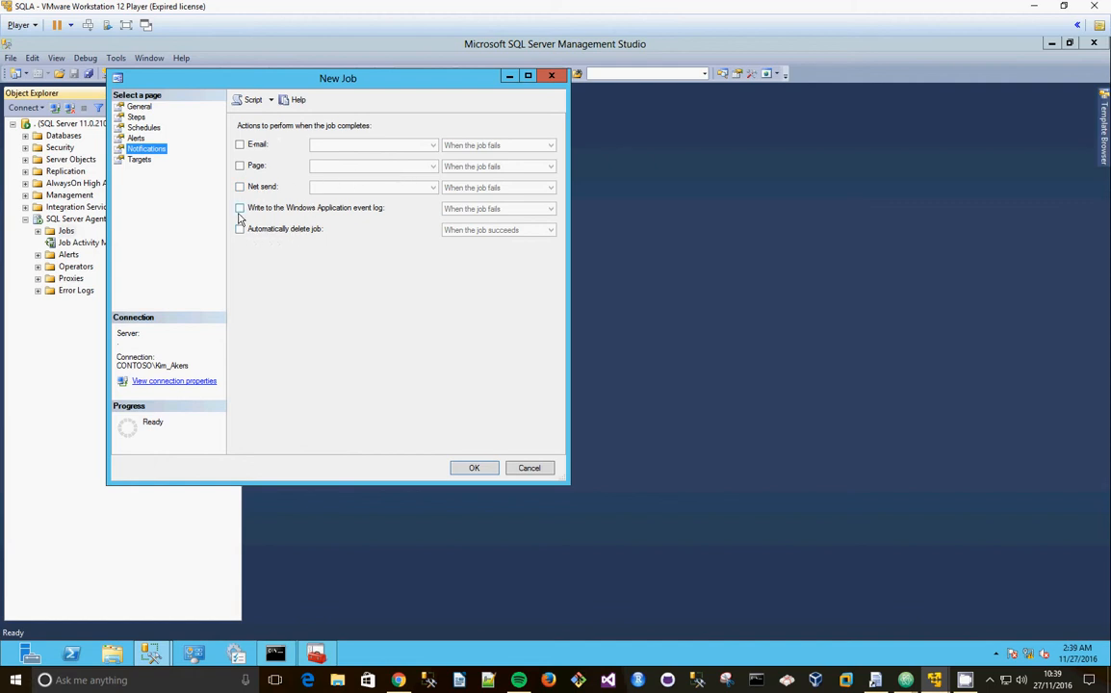
# - Enable writing to the Windows Application event log when the job completes
pyautogui.click(239, 208)
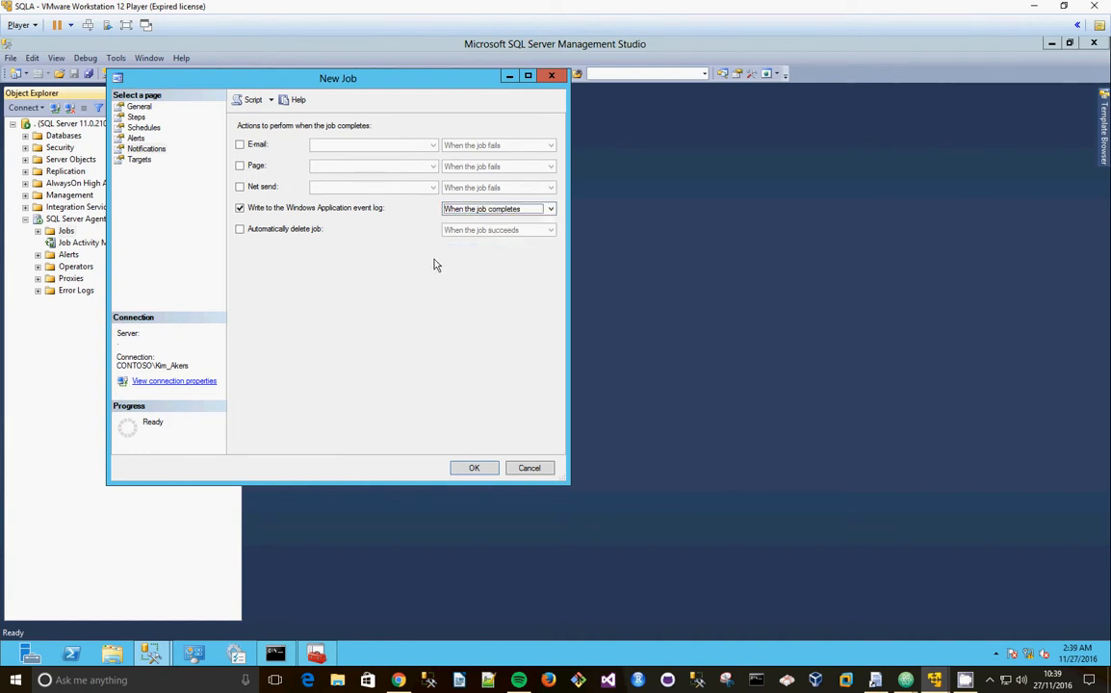
pyautogui.moveTo(465, 414)
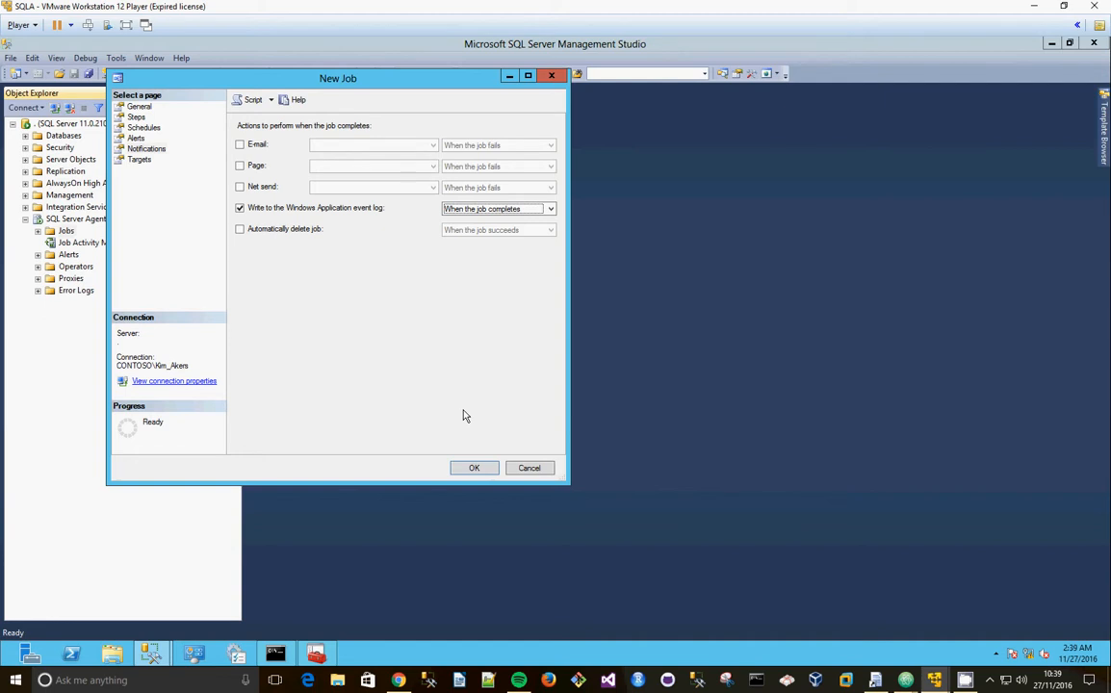
pyautogui.moveTo(300, 335)
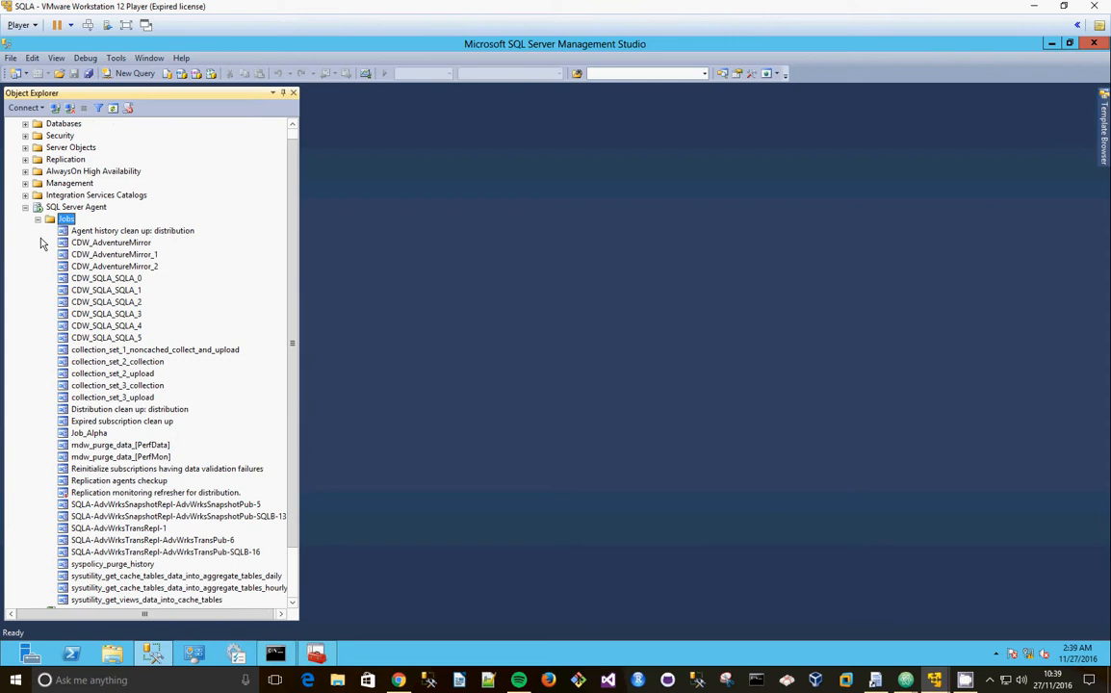
pyautogui.moveTo(89, 435)
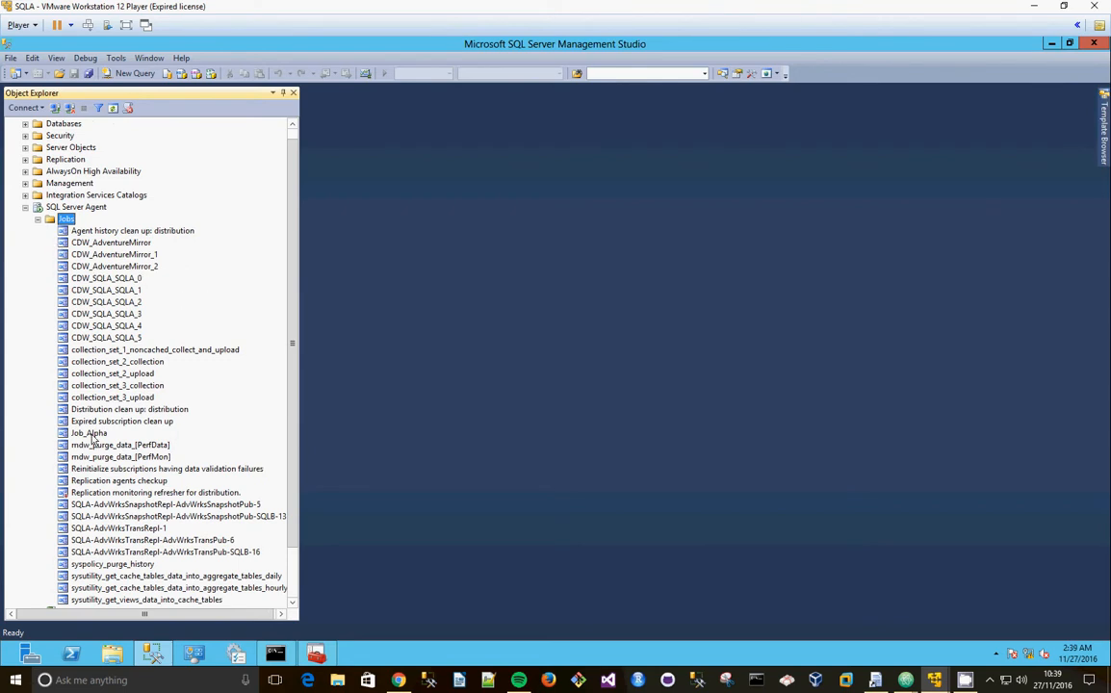
# - Run Job_Alpha from step 1 via Start Job at Step and review its failure message
pyautogui.rightClick(88, 419)
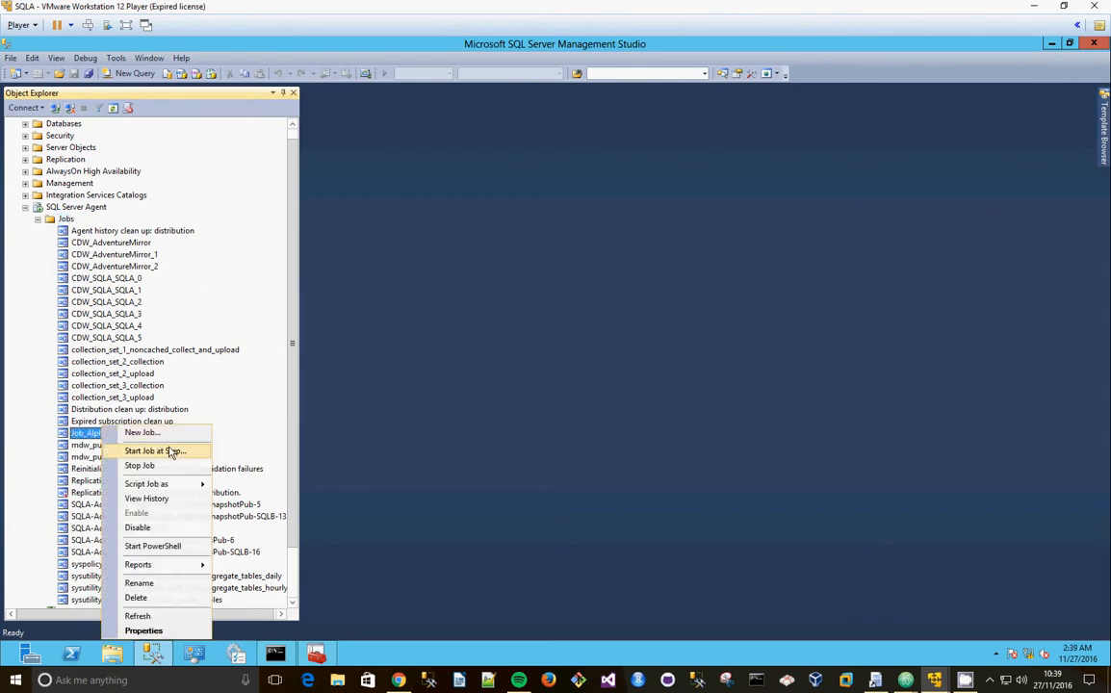
pyautogui.click(158, 450)
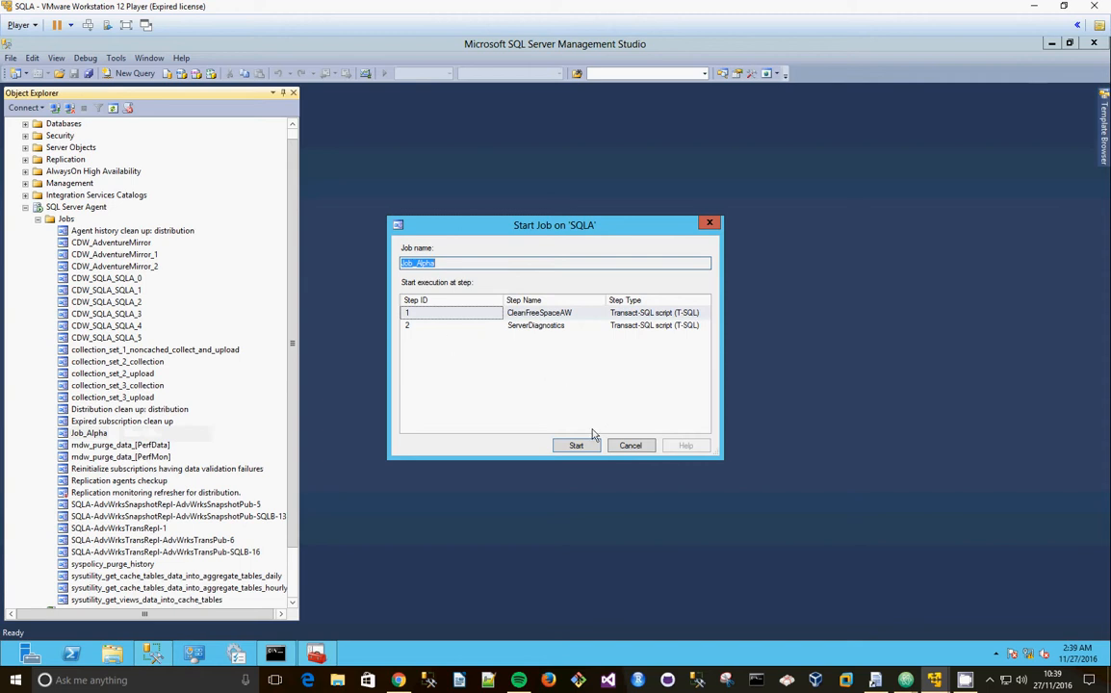
pyautogui.click(574, 447)
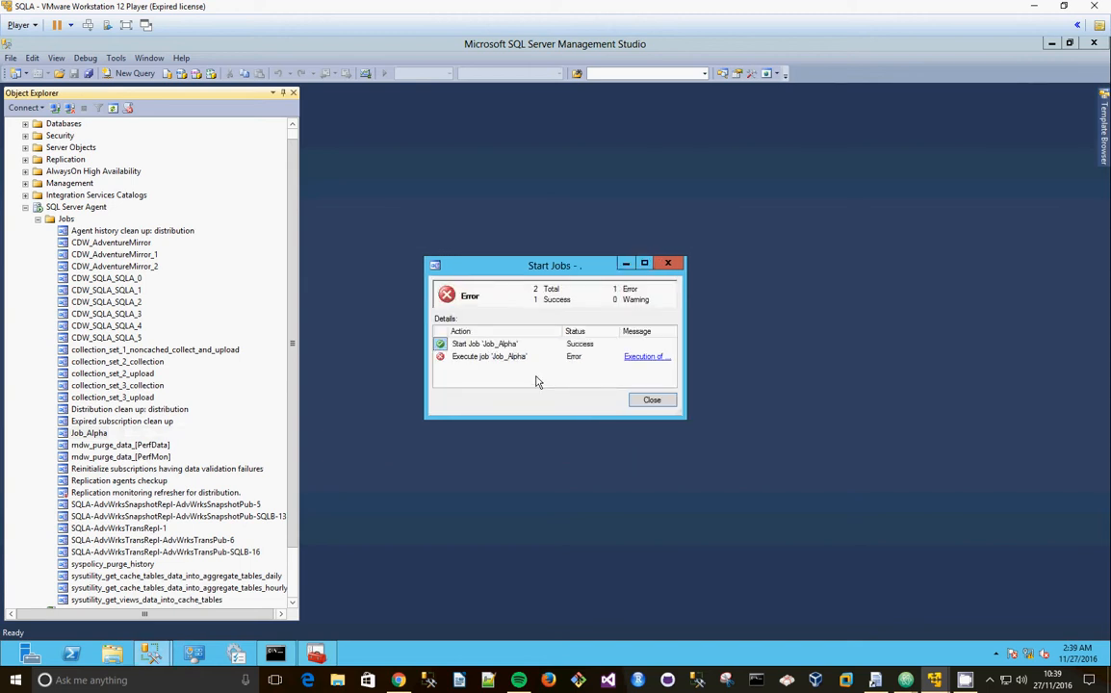
pyautogui.click(645, 356)
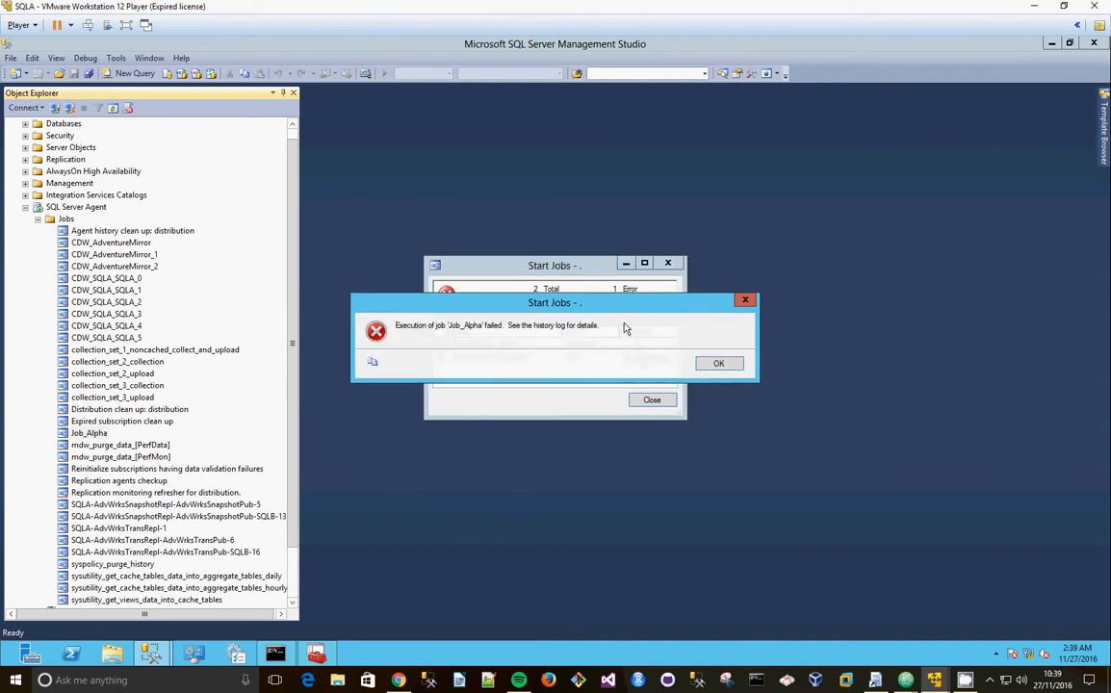
pyautogui.click(720, 362)
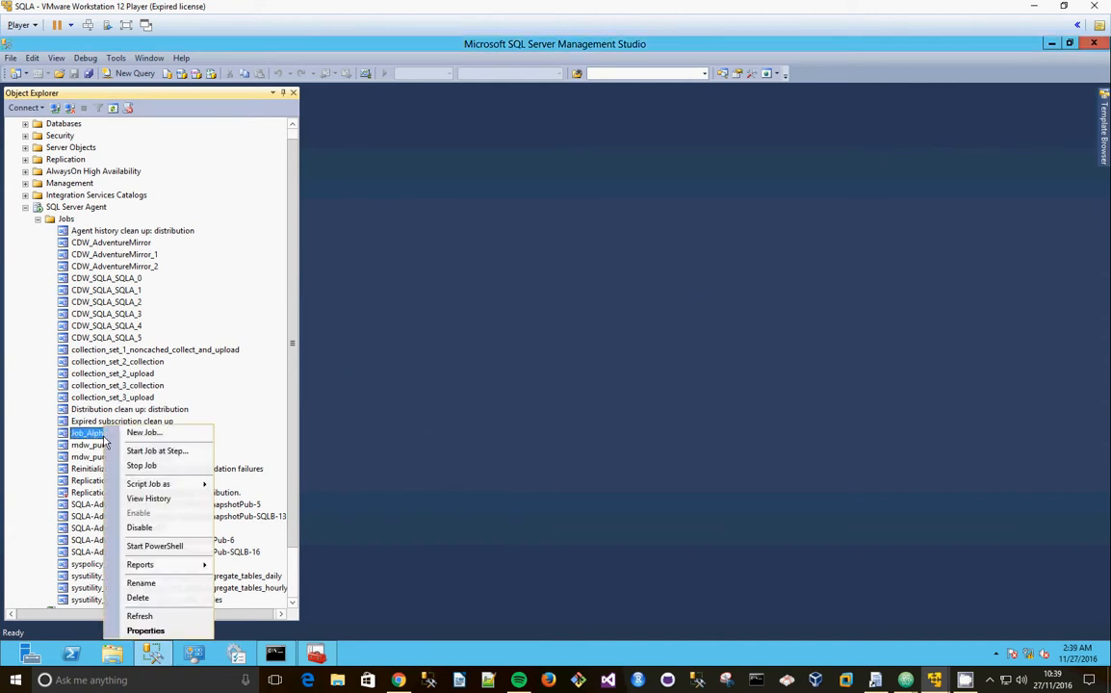
pyautogui.click(149, 497)
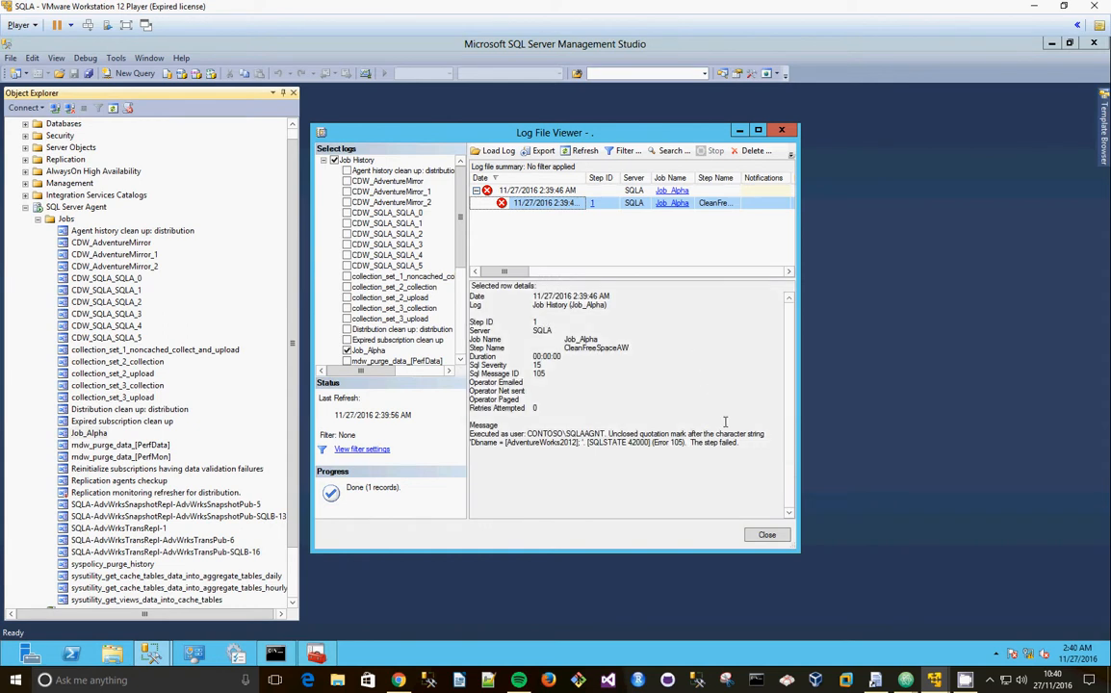
pyautogui.moveTo(758, 499)
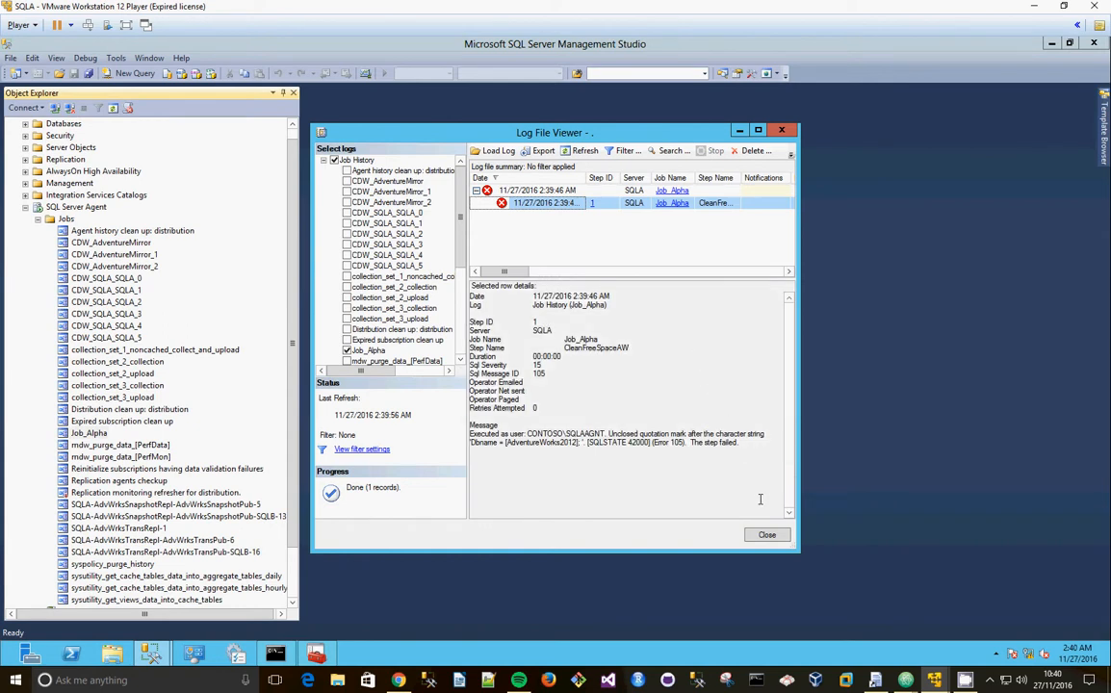
pyautogui.click(766, 535)
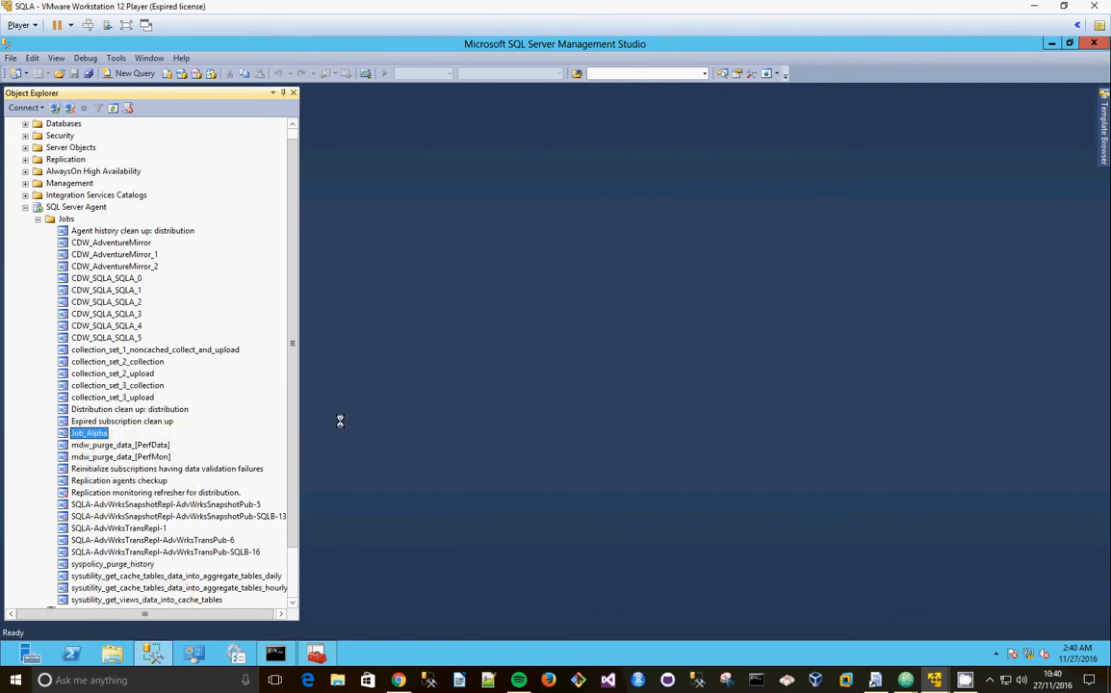
# - Review the CleanFreeSpaceAW step's command, close it, and save Job_Alpha's properties
pyautogui.doubleClick(86, 431)
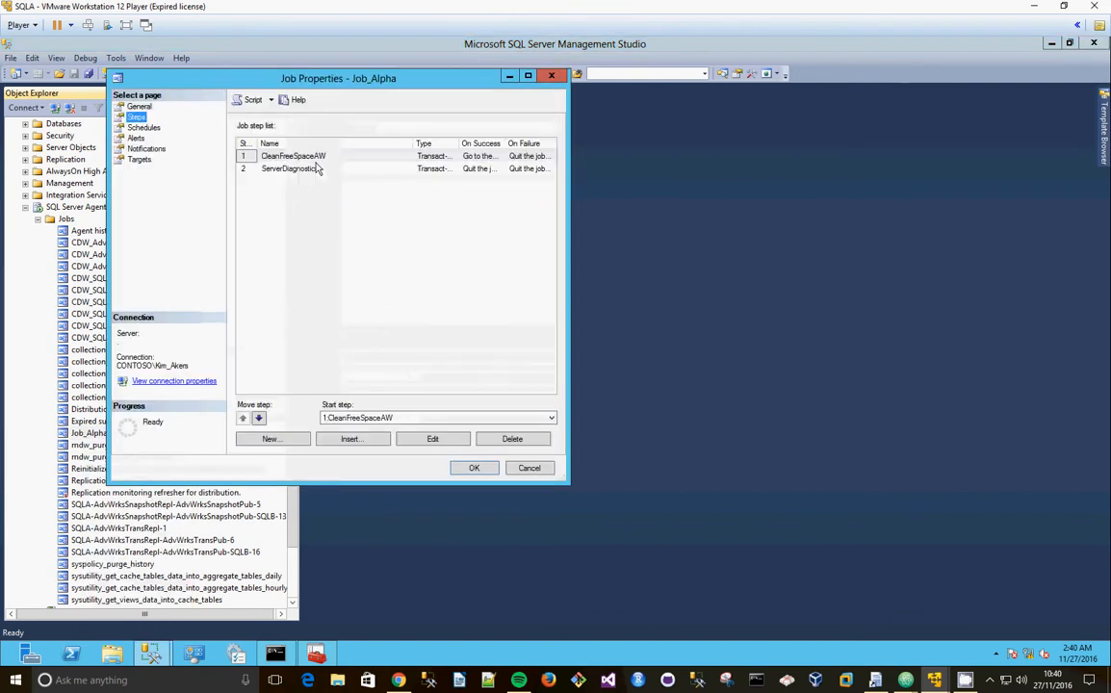
pyautogui.click(292, 156)
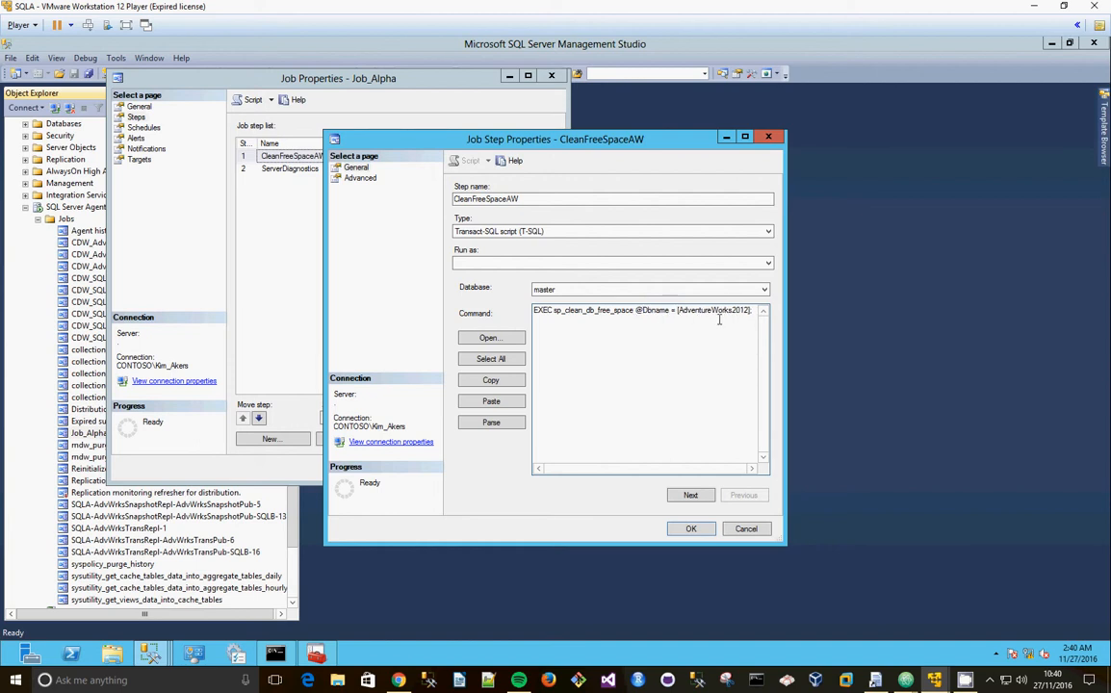
pyautogui.click(691, 527)
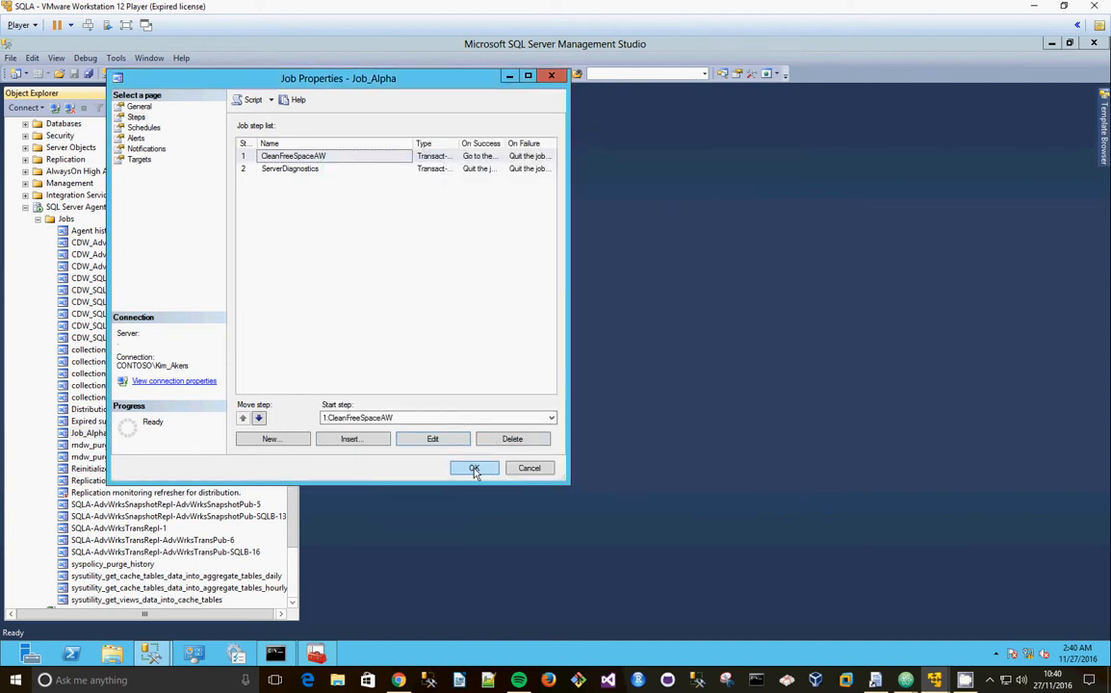
pyautogui.click(473, 468)
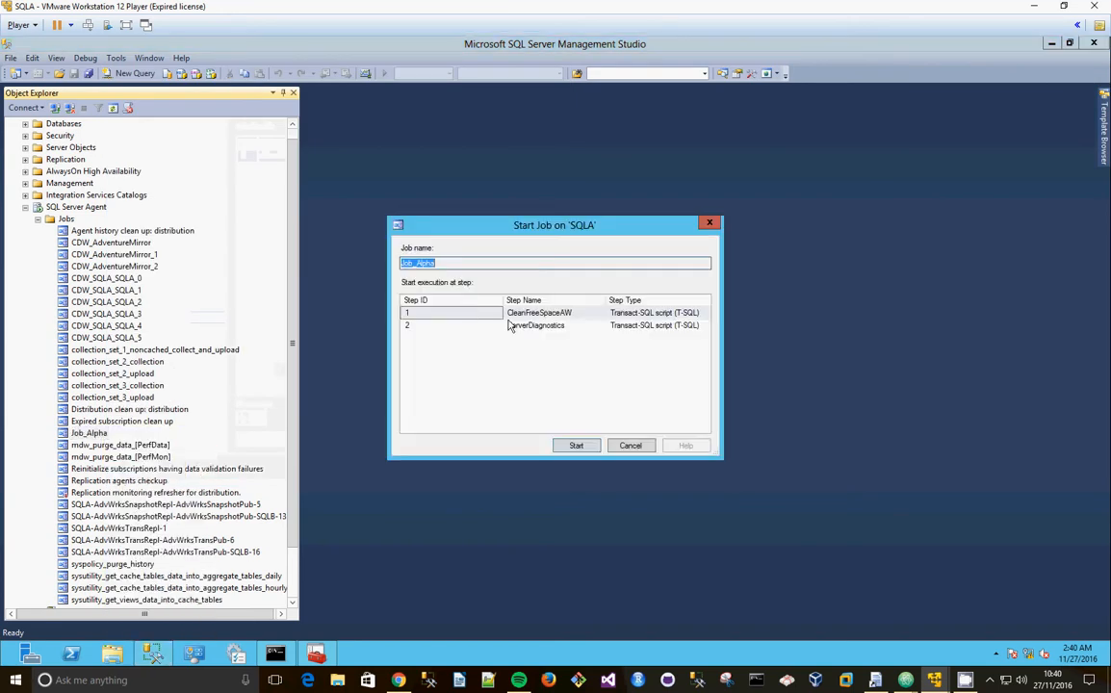
# - Run Job_Alpha again with both steps reporting Success and close the progress report
pyautogui.click(575, 444)
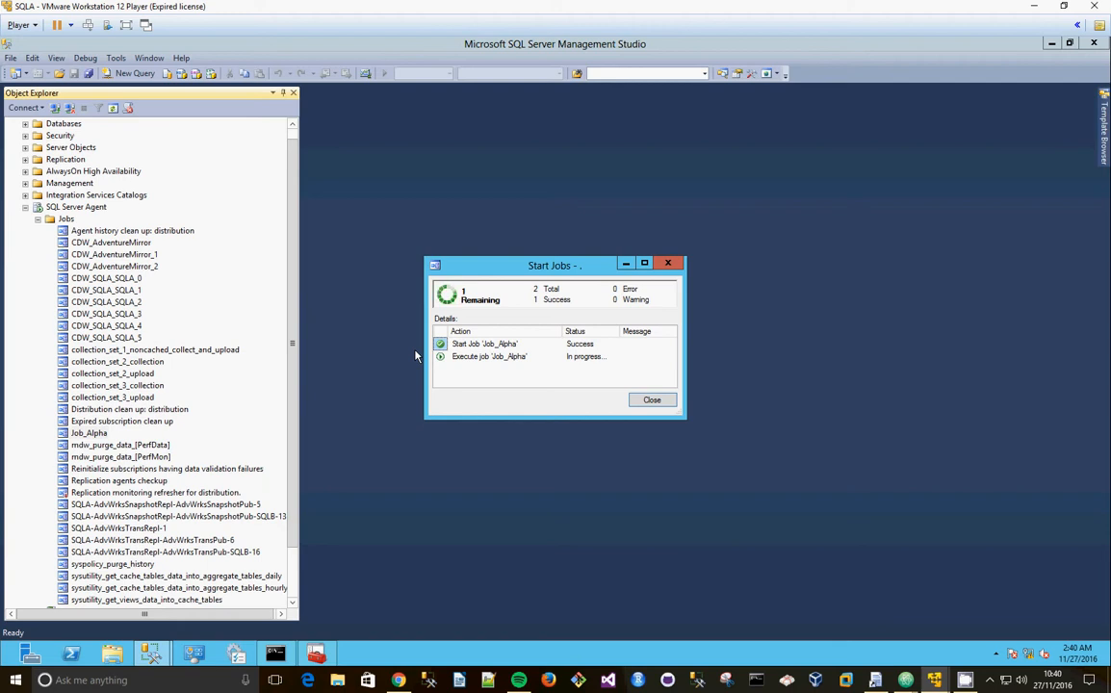
pyautogui.moveTo(420, 381)
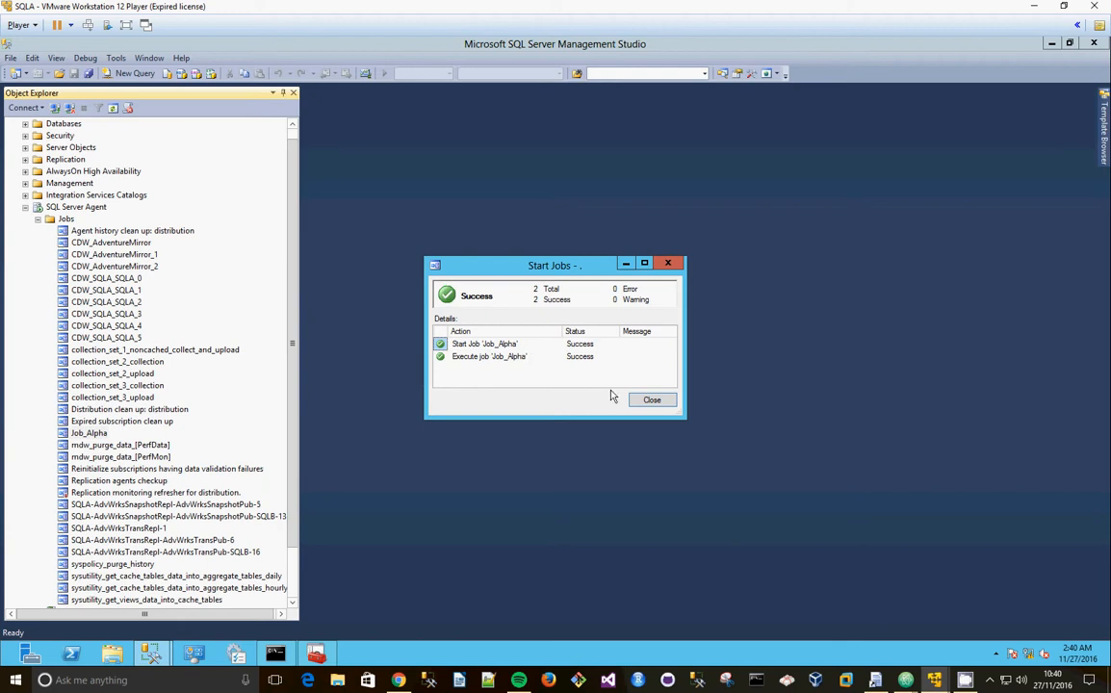
pyautogui.click(650, 399)
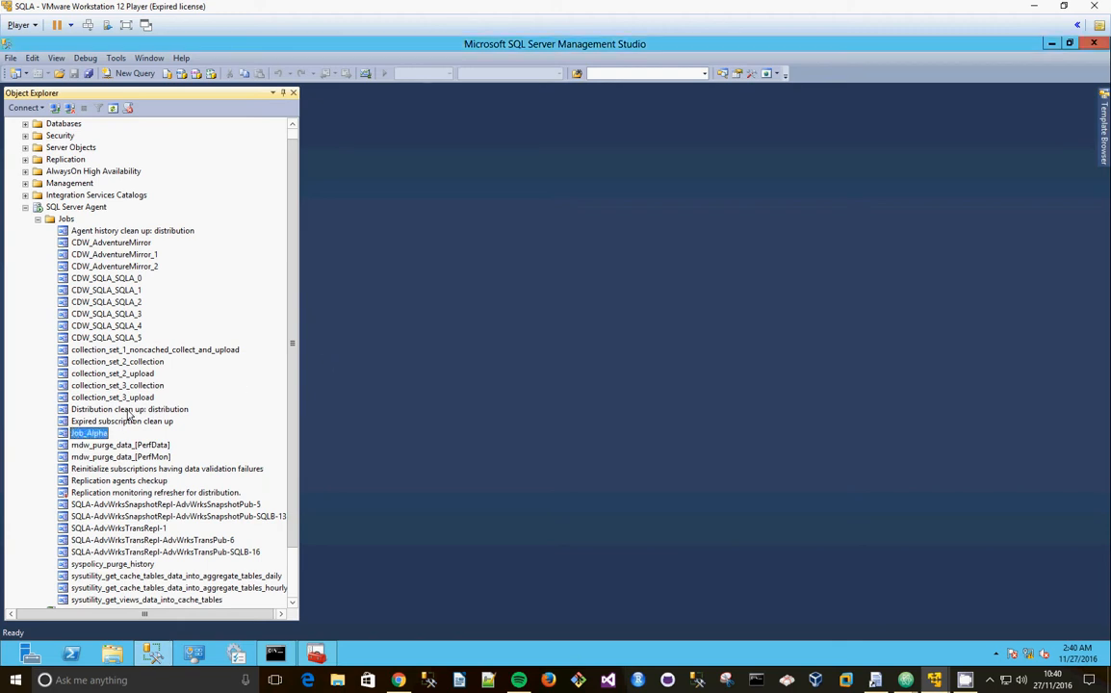
# - View Job_Alpha's history and expand the 2:40:28 AM successful run into its two steps
pyautogui.rightClick(88, 433)
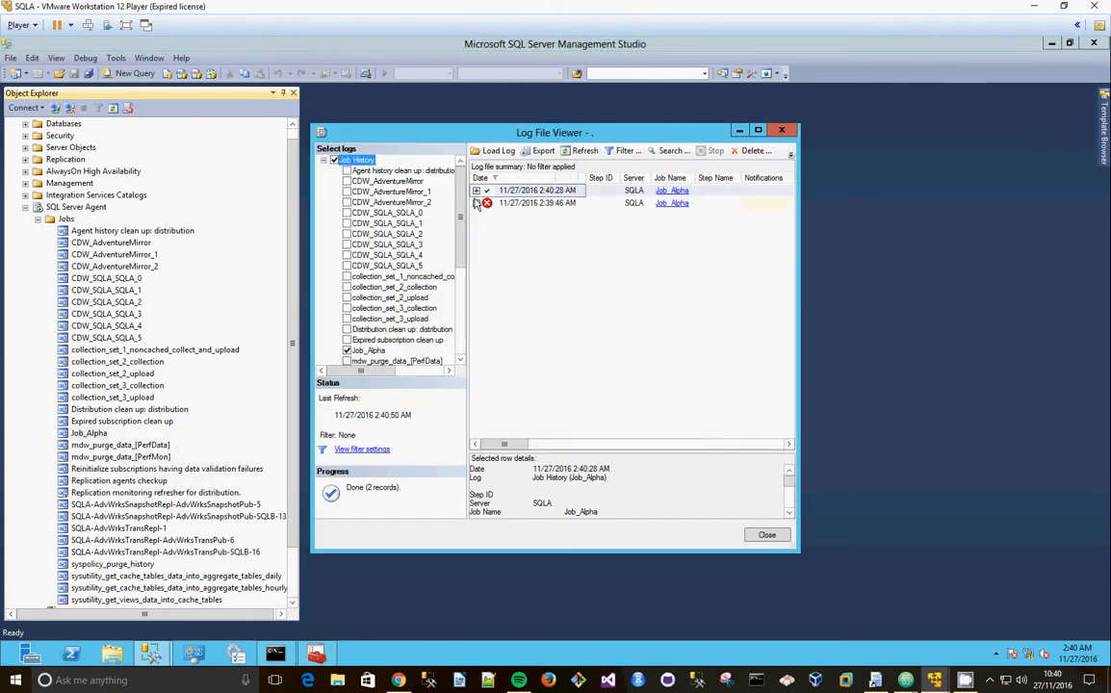
pyautogui.click(537, 191)
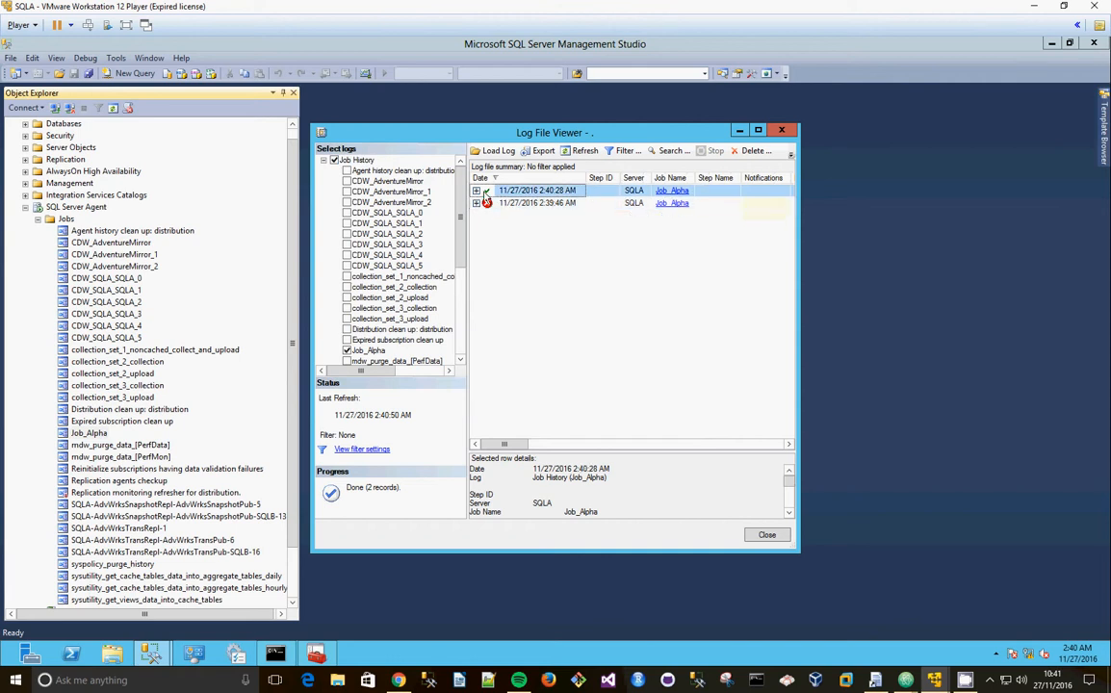
pyautogui.click(475, 191)
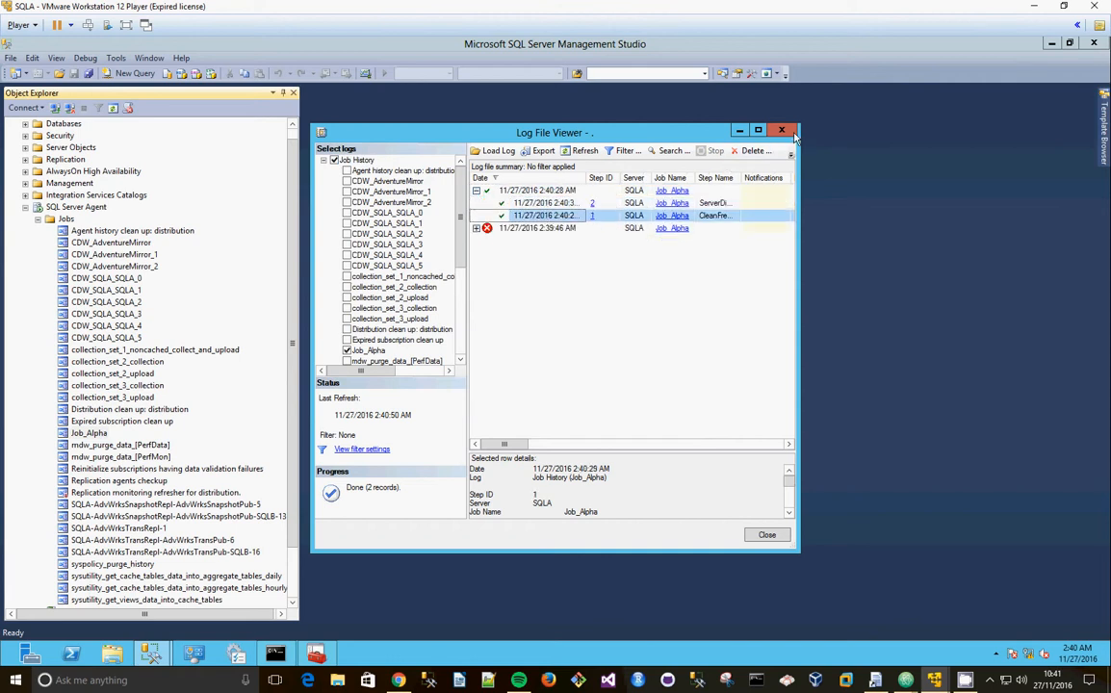
pyautogui.click(783, 131)
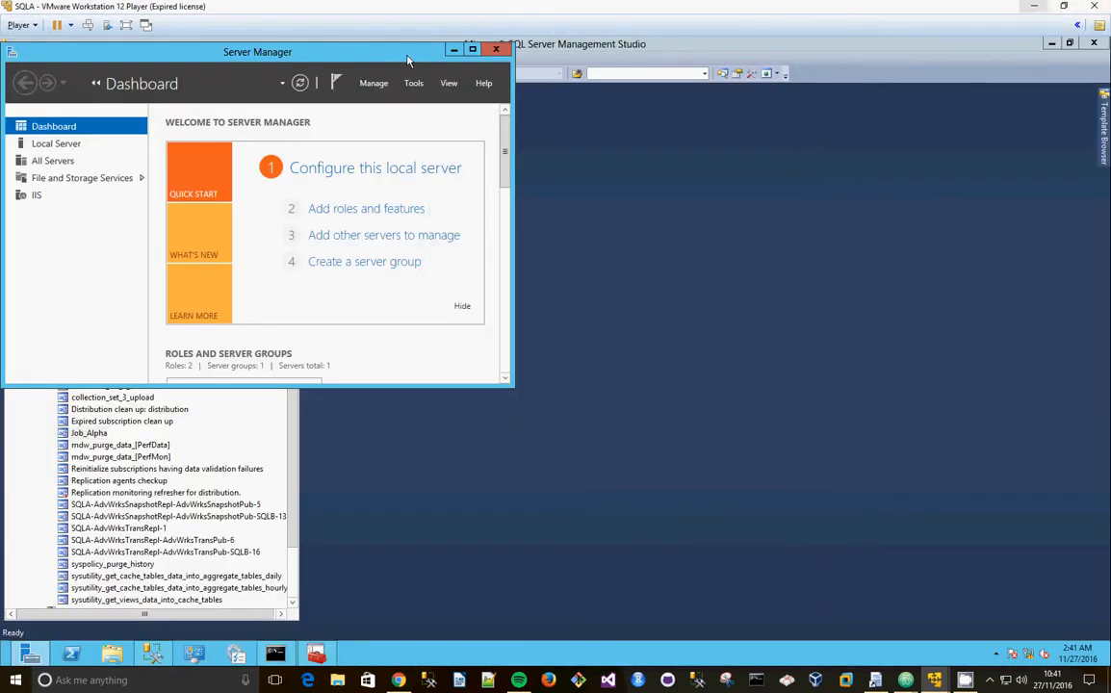
# - Launch Event Viewer from Server Manager's Tools menu
pyautogui.click(579, 119)
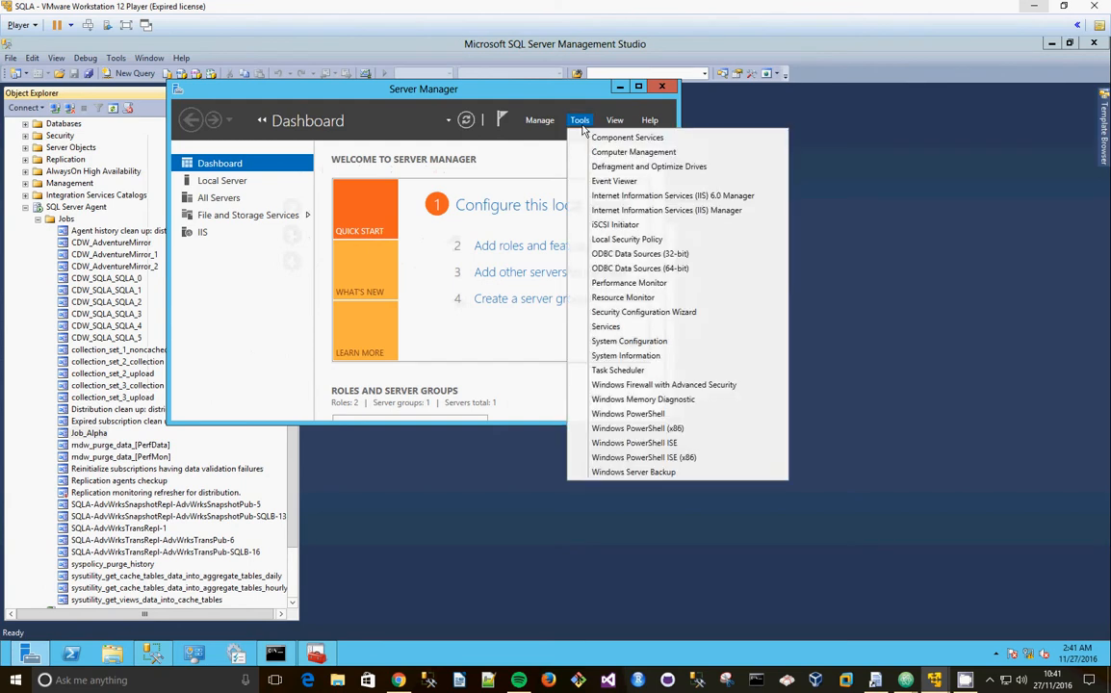
pyautogui.moveTo(693, 277)
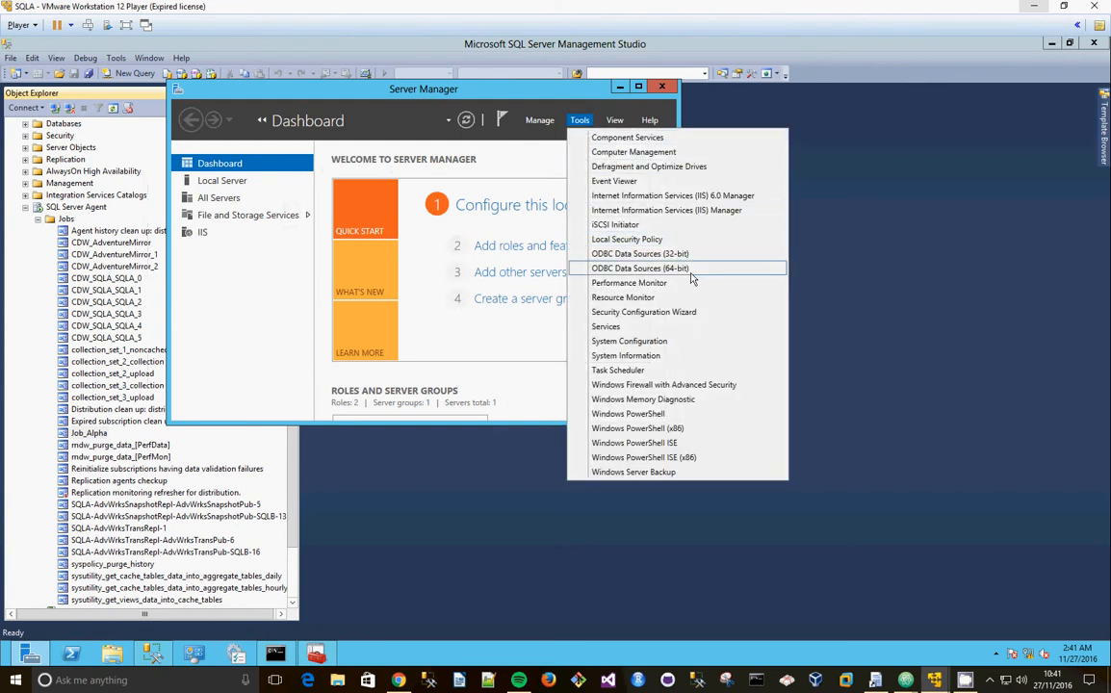
pyautogui.moveTo(609, 331)
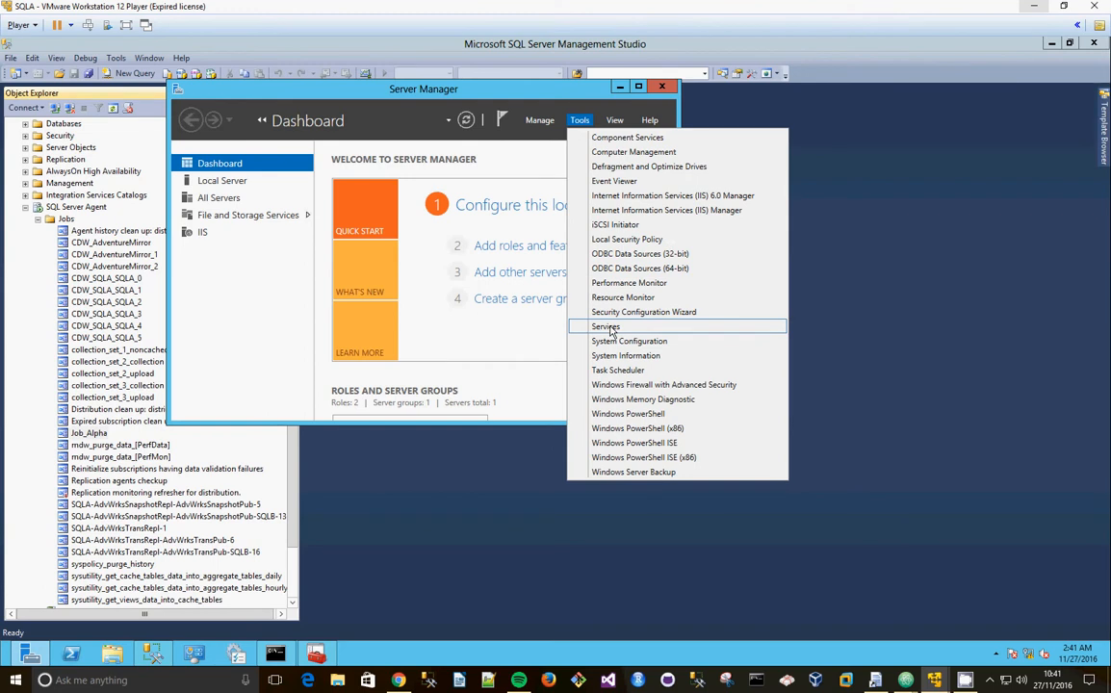
pyautogui.click(614, 181)
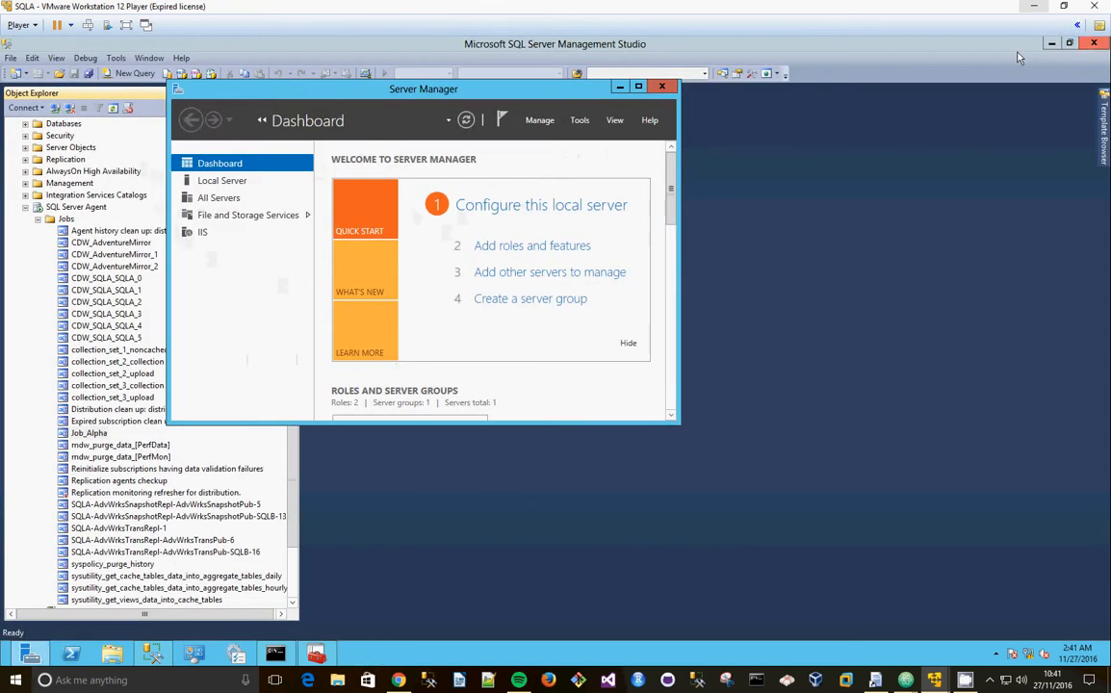
pyautogui.click(579, 120)
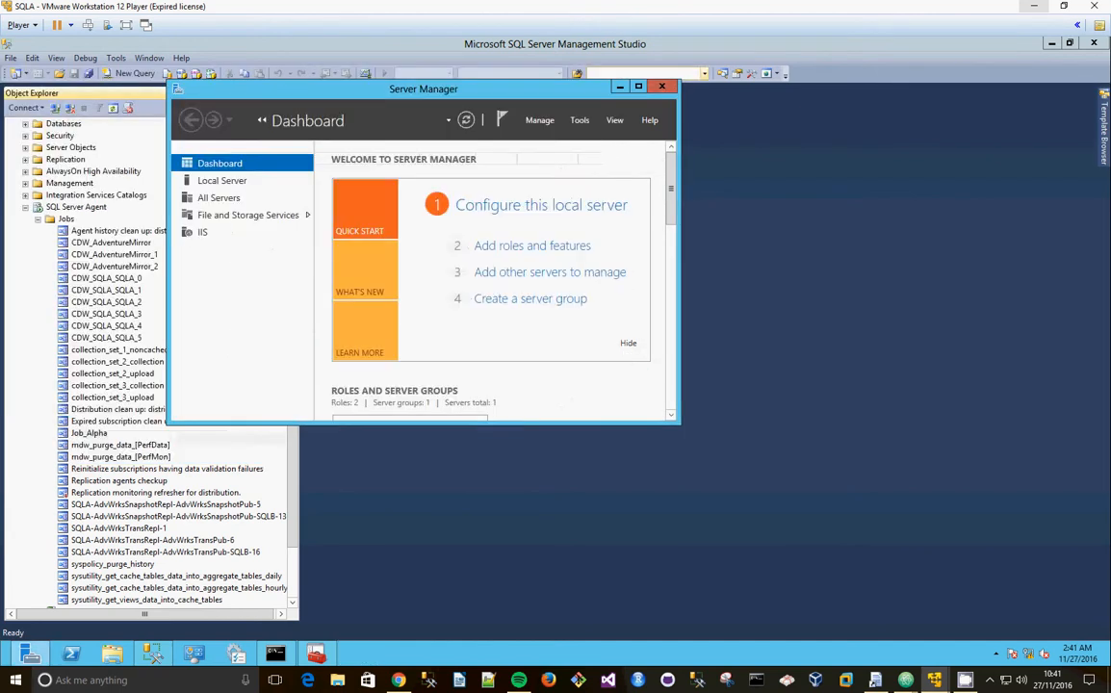
pyautogui.click(577, 119)
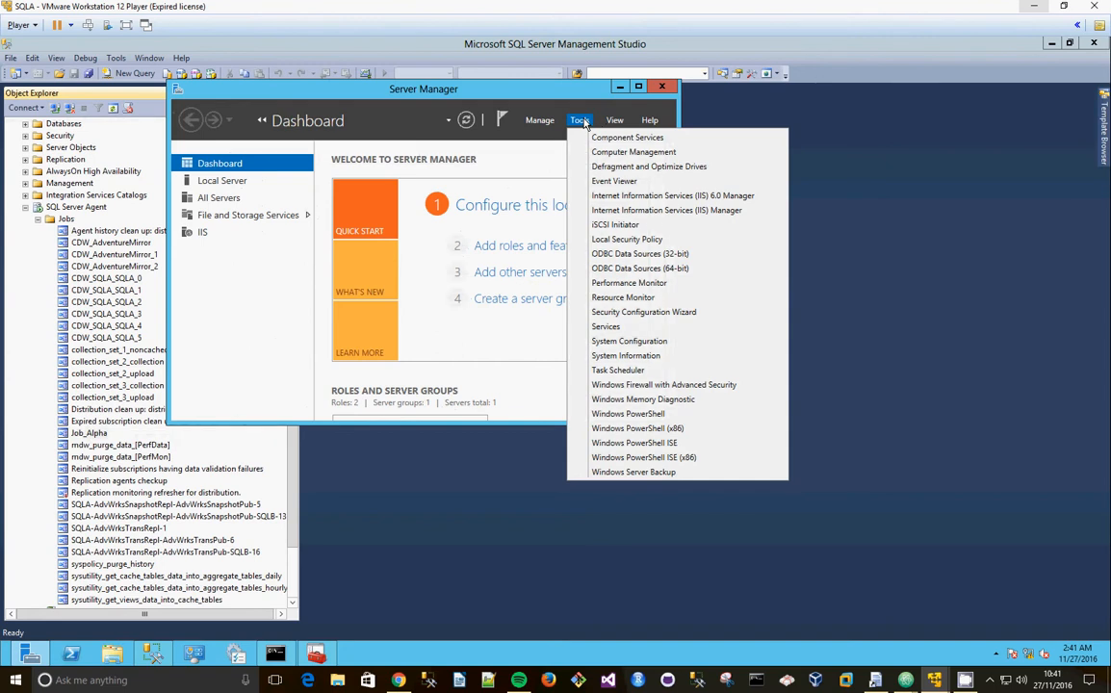
pyautogui.moveTo(592, 125)
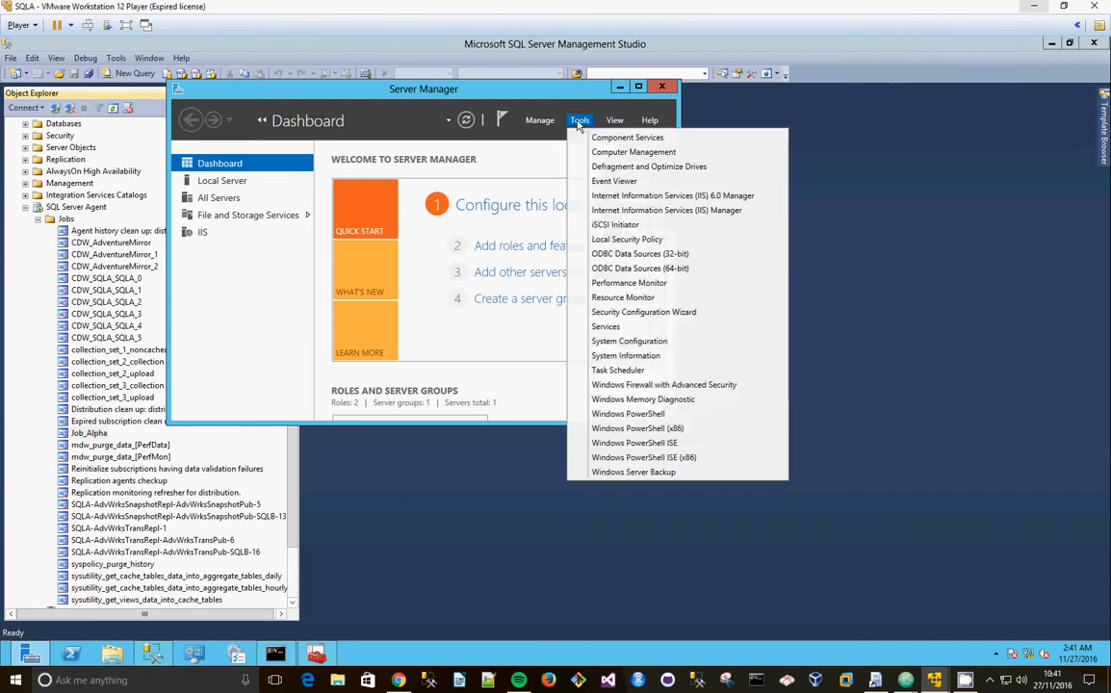
pyautogui.moveTo(649, 165)
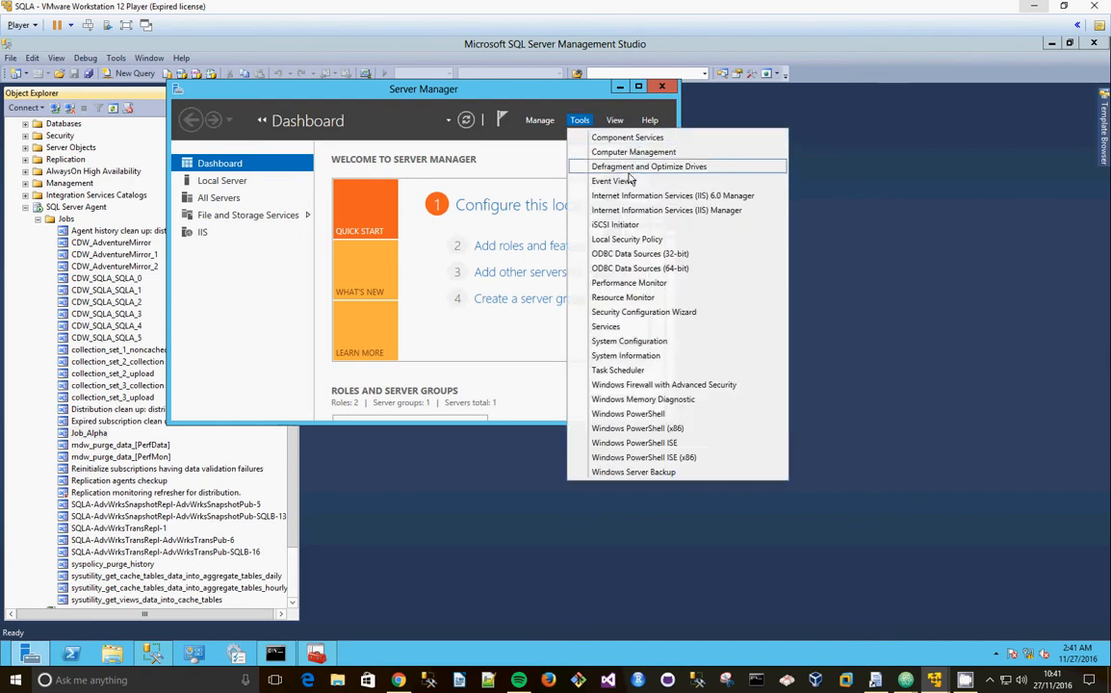
pyautogui.click(608, 181)
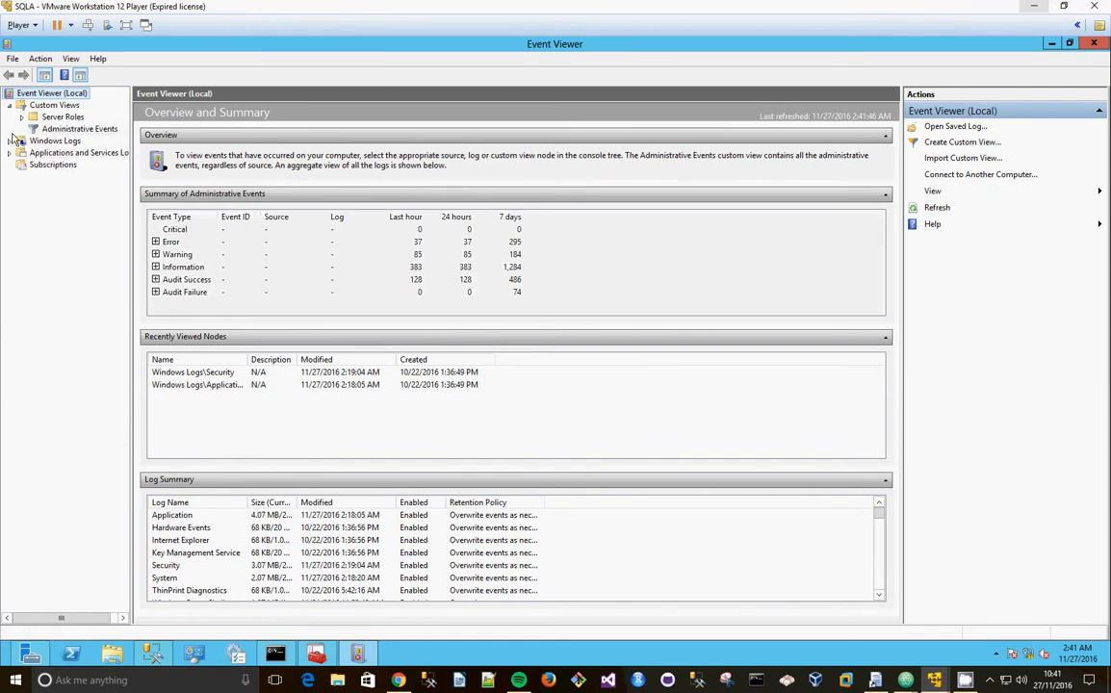
# - Read the Application log's SQLSERVERAGENT event 208 entries for Job_Alpha's success and failure
pyautogui.click(61, 152)
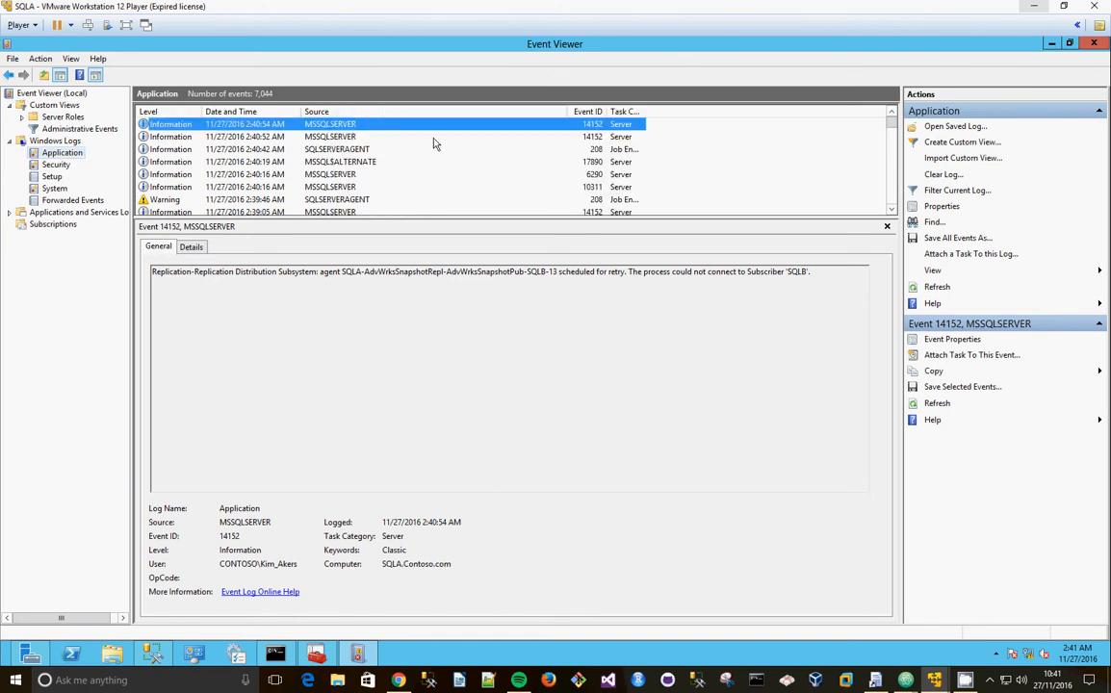
pyautogui.click(337, 150)
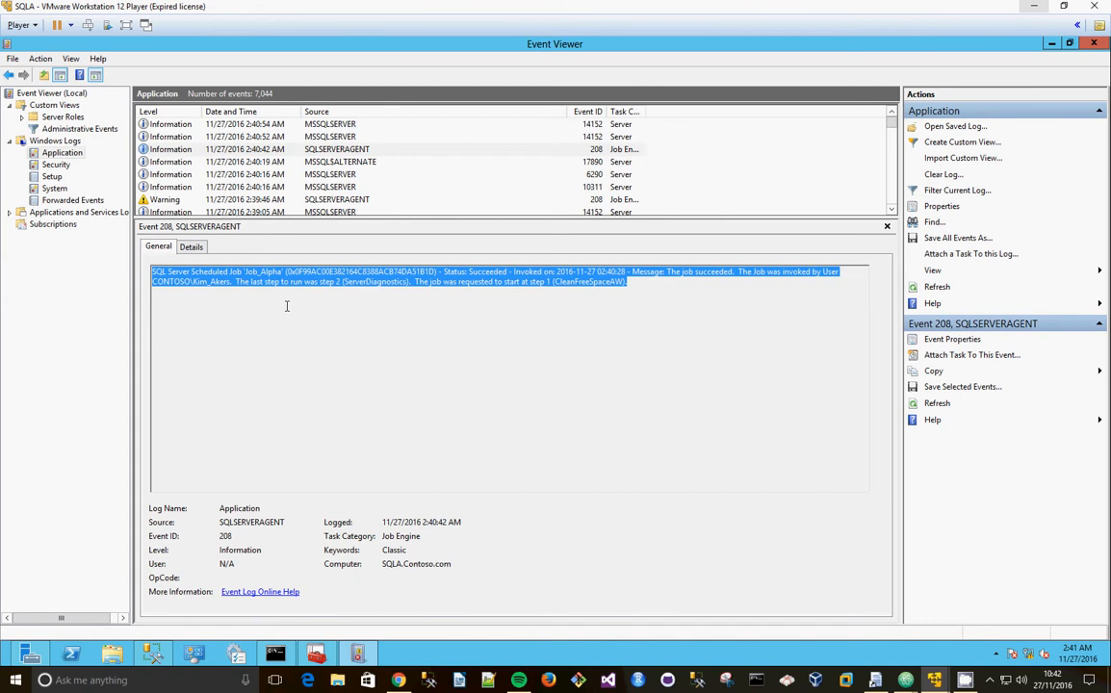
pyautogui.click(520, 300)
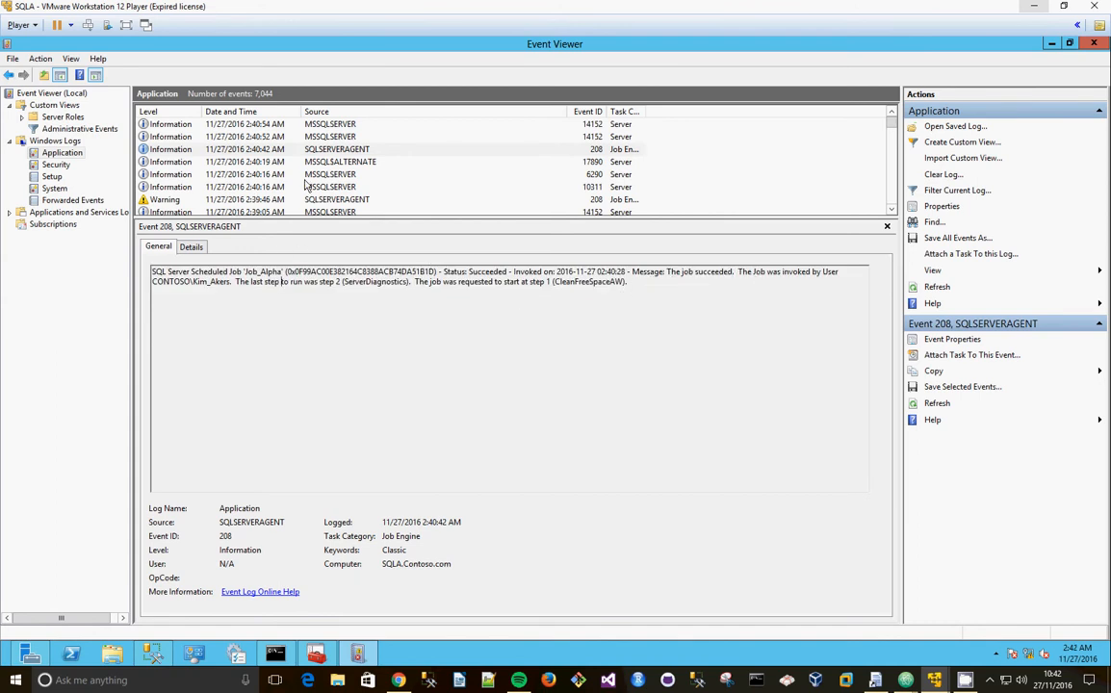
pyautogui.click(339, 162)
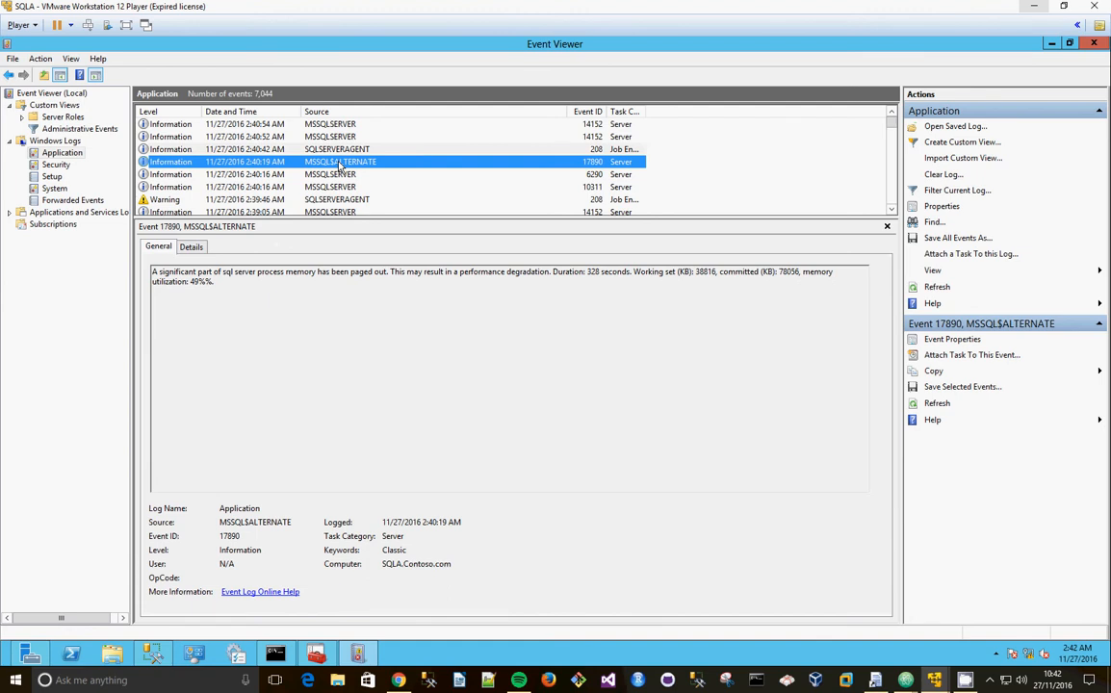
pyautogui.click(318, 198)
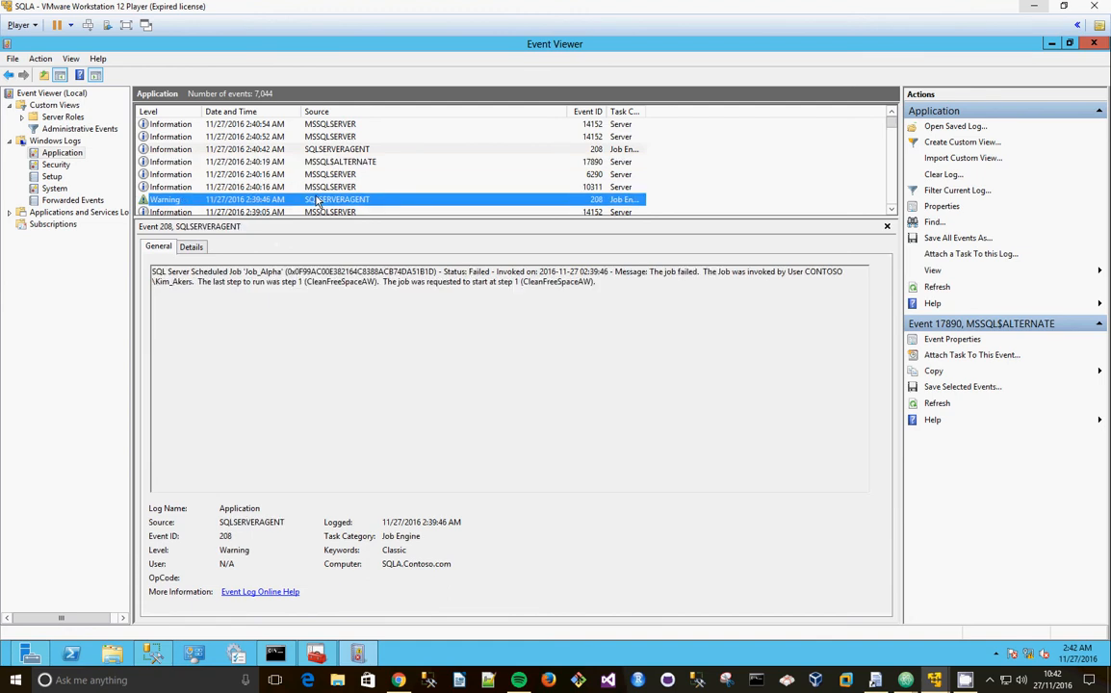